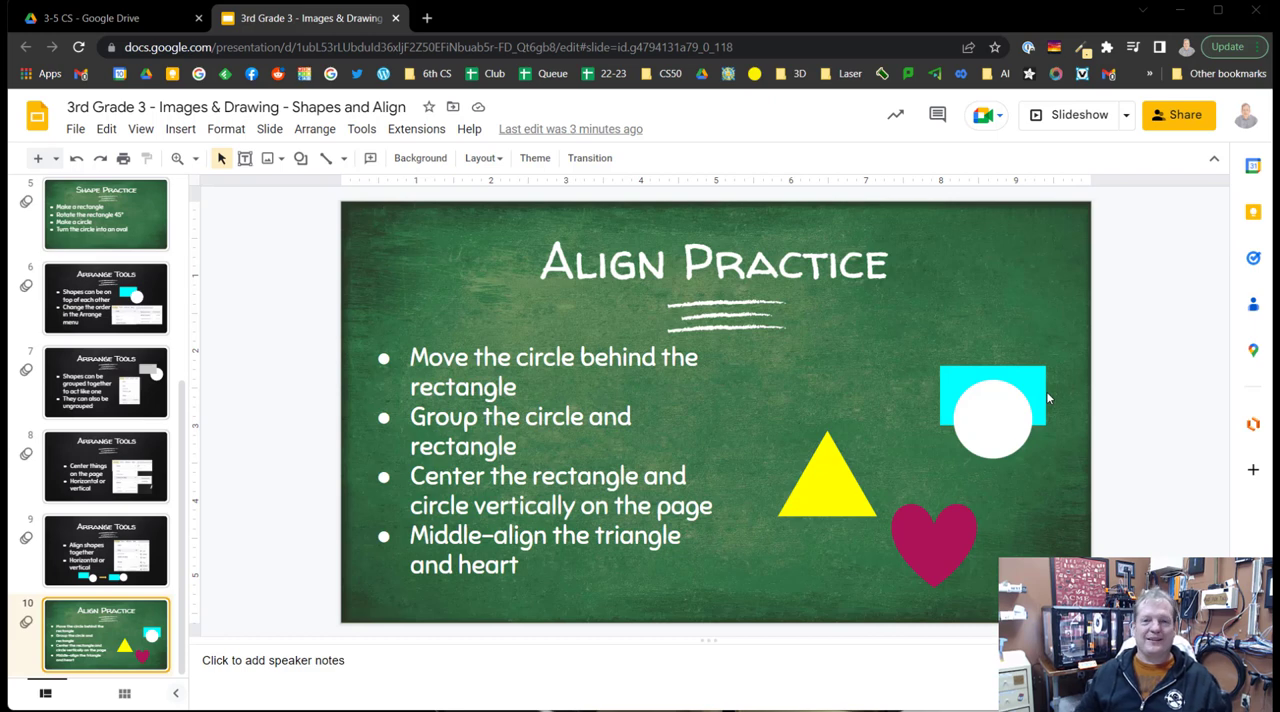
Return to the first slide, Drawing, at the top of the thumbnail panel
scroll("up", 3)
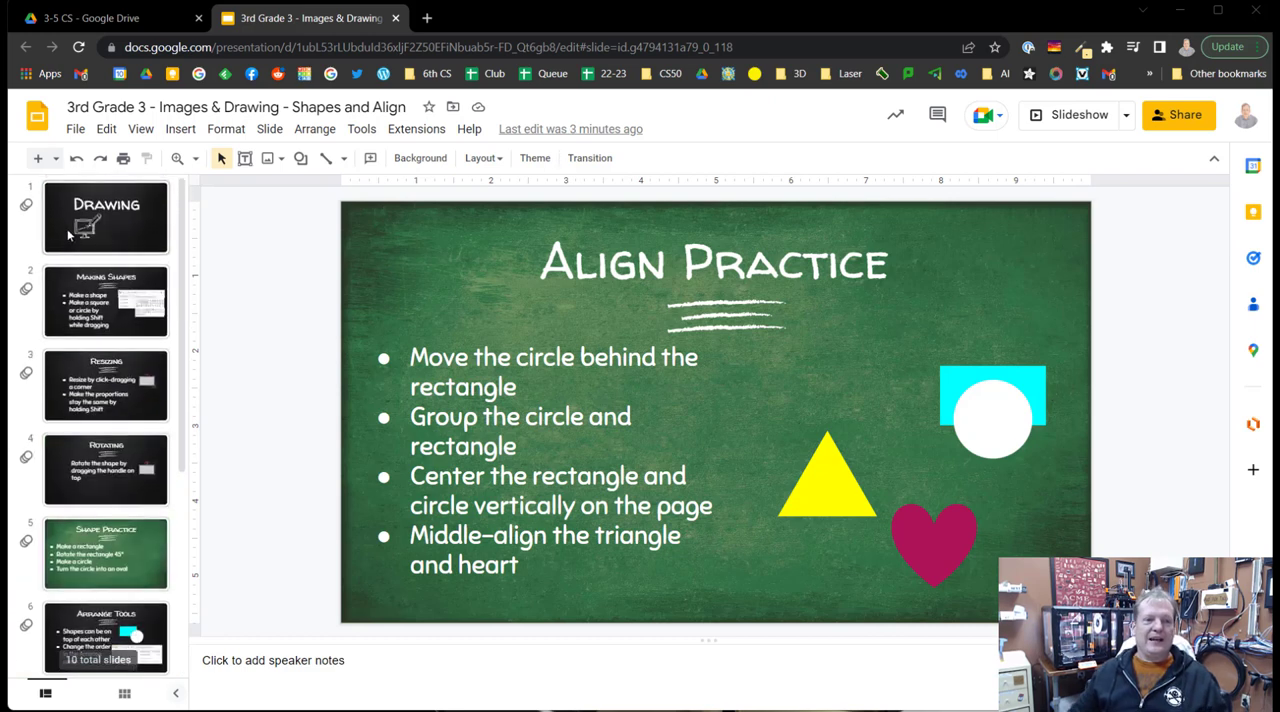
left_click(104, 216)
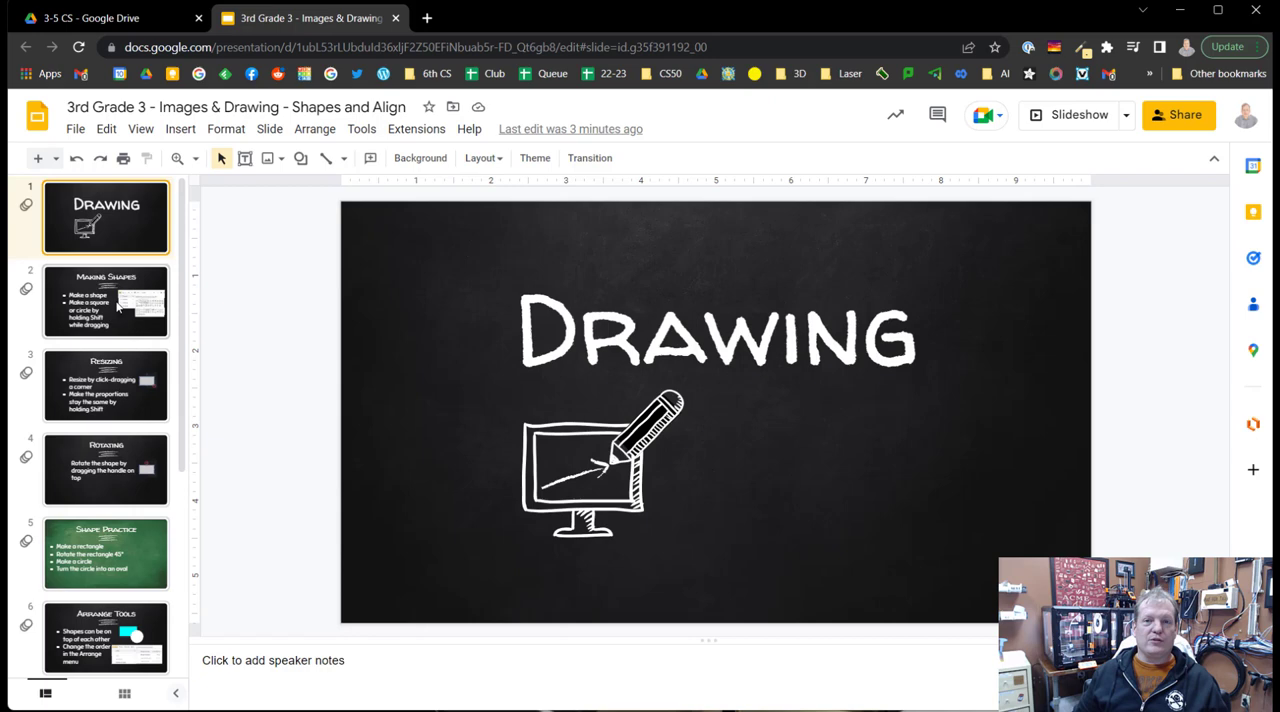
mouse_move(160, 300)
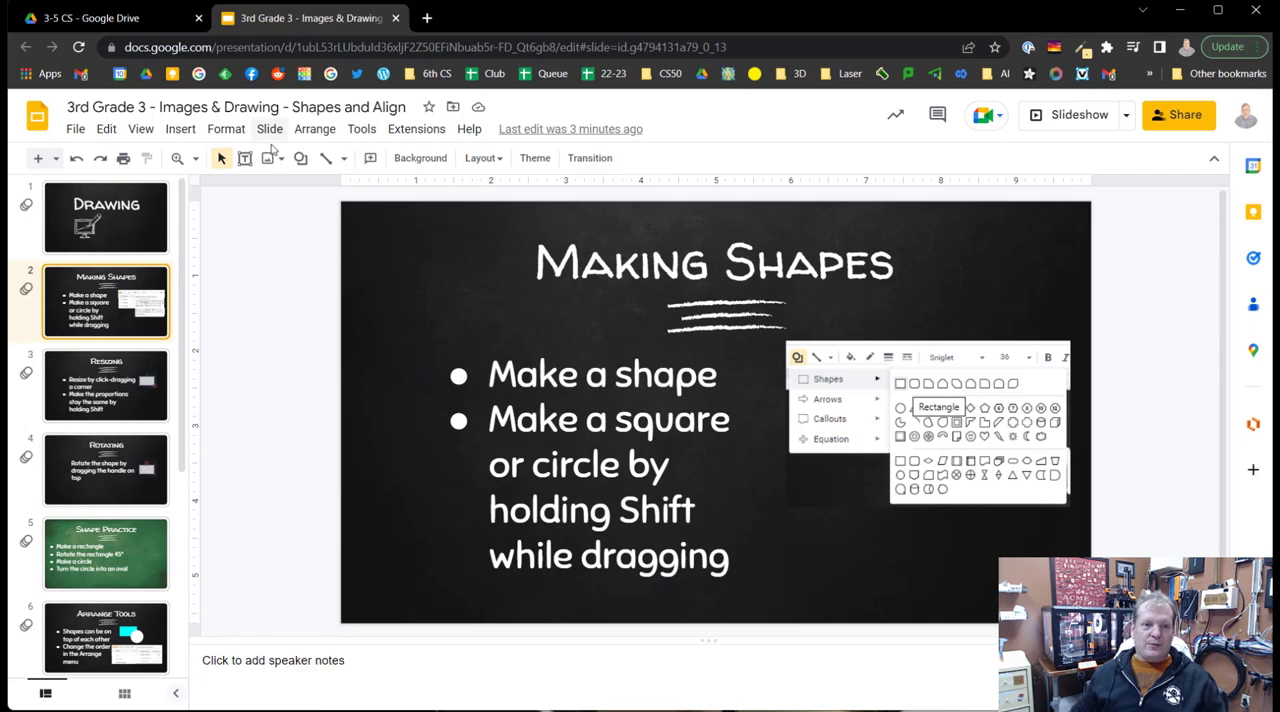
mouse_move(302, 158)
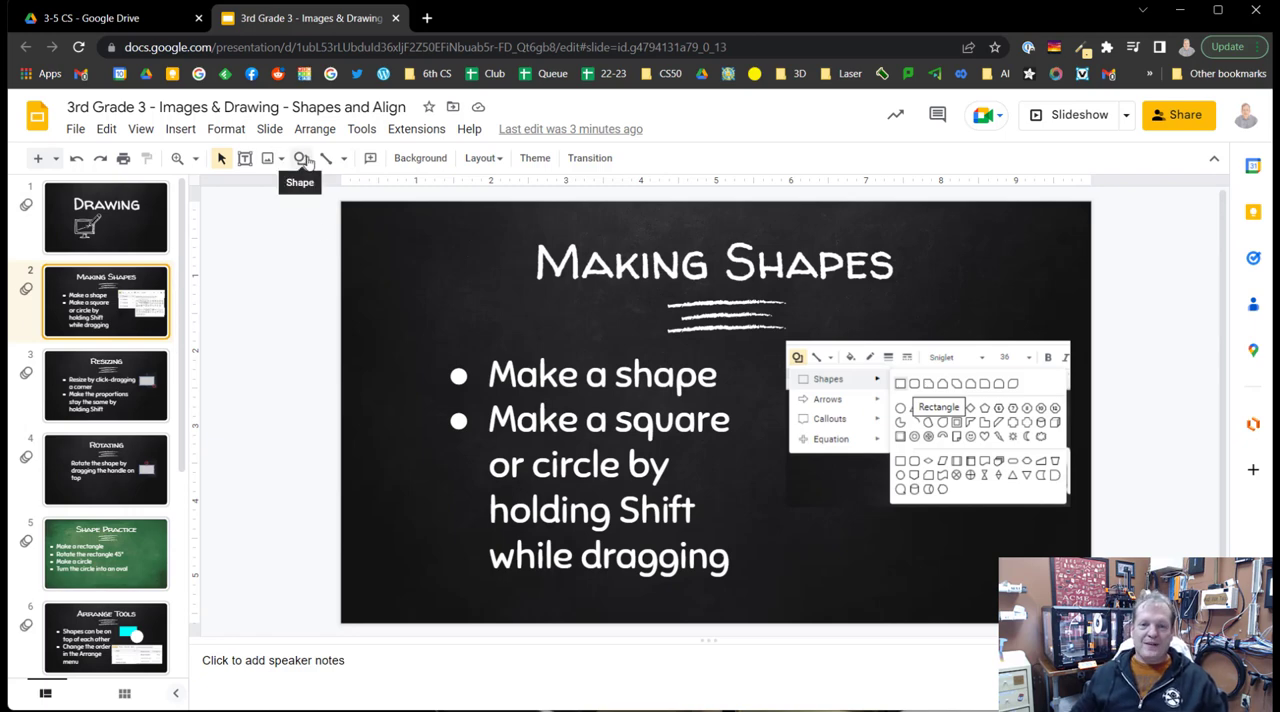
Draw a long thin rectangle below the title and a taller rectangle over the bullet text
left_click(300, 158)
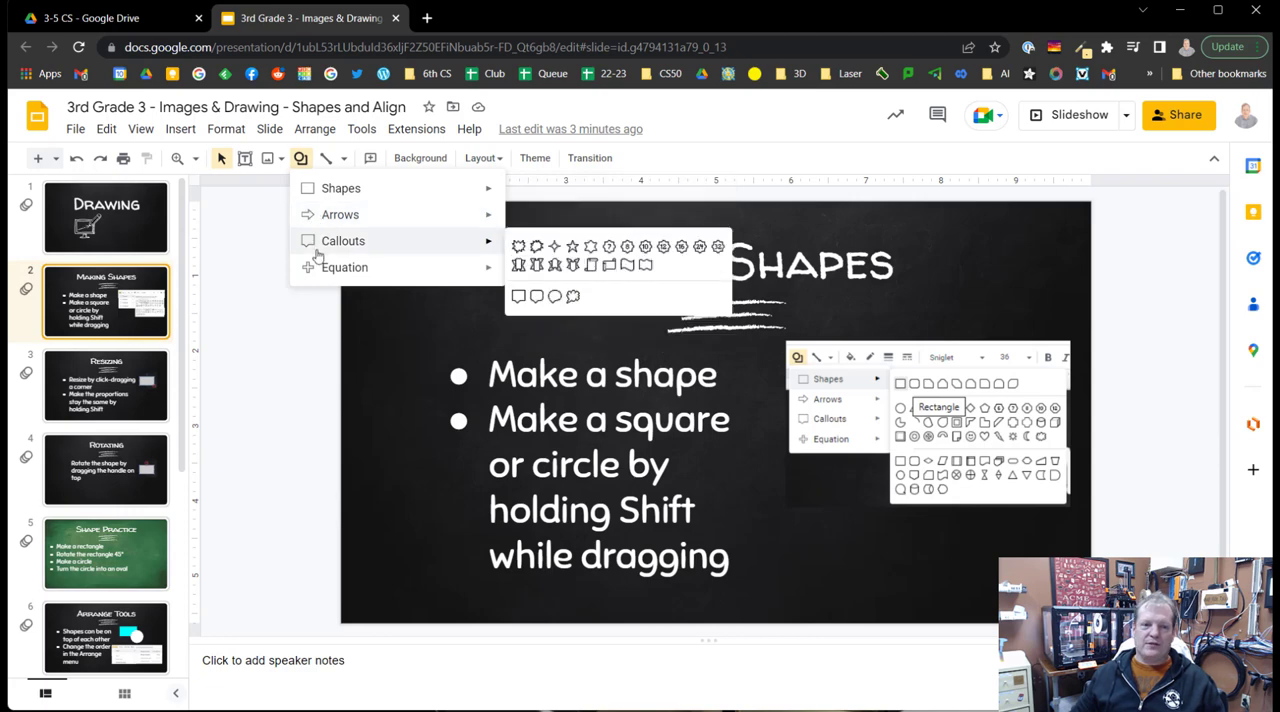
mouse_move(340, 188)
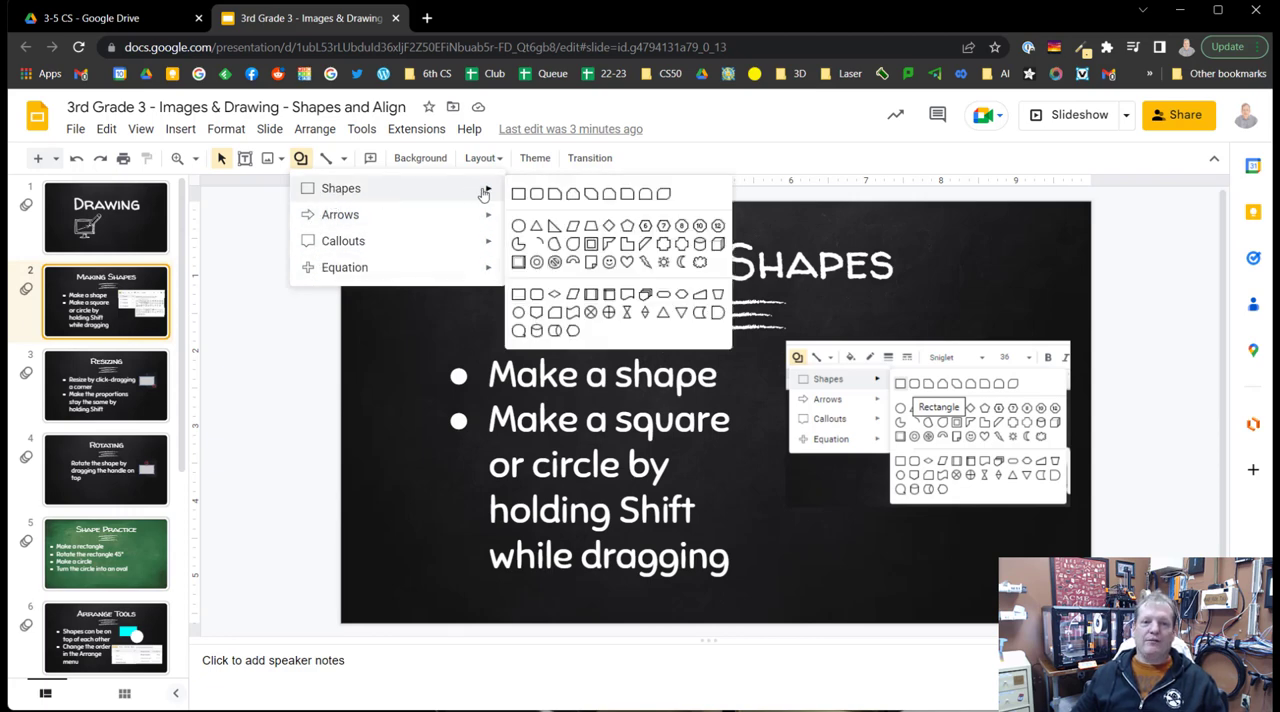
mouse_move(520, 194)
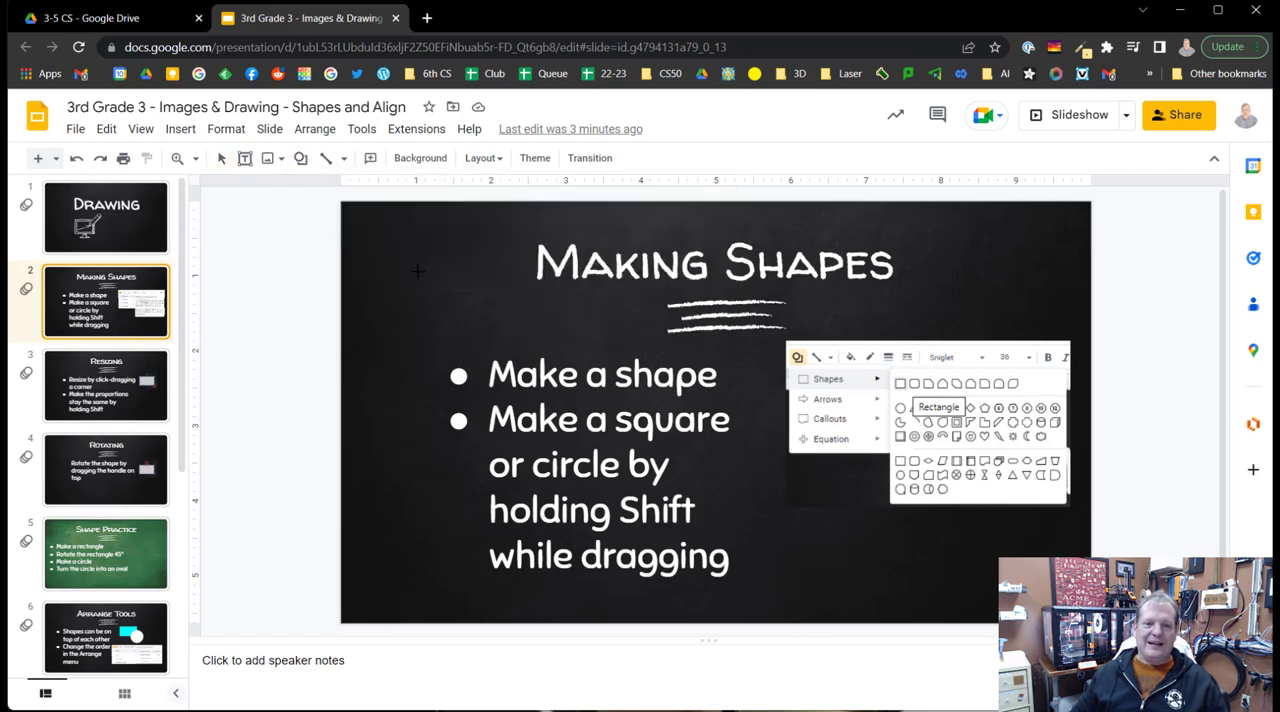
left_click_drag(398, 282, 688, 312)
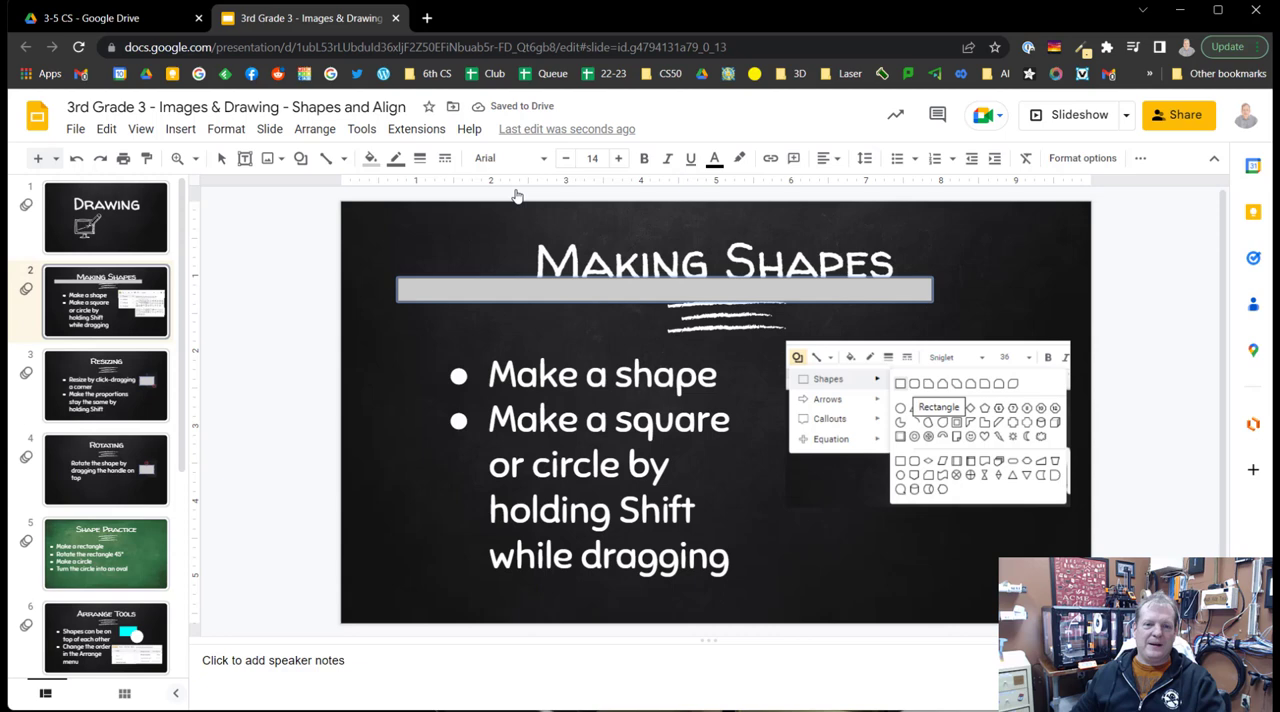
left_click_drag(394, 348, 604, 420)
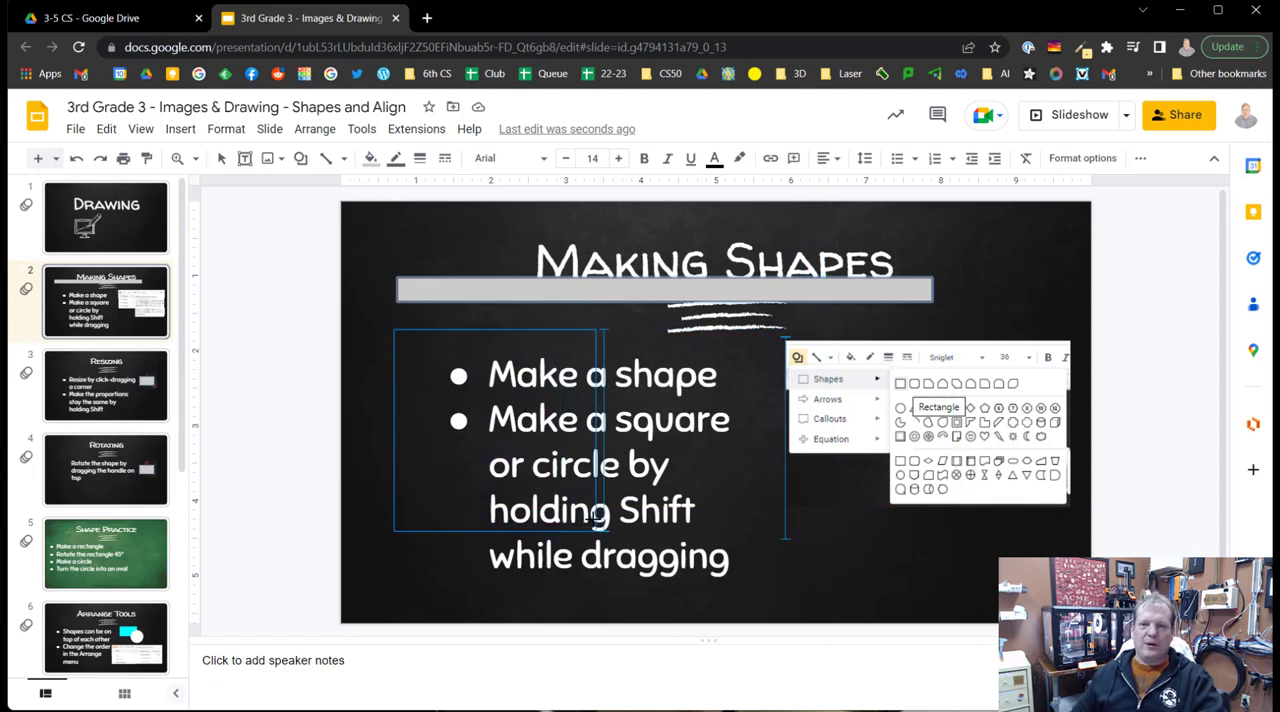
left_click_drag(394, 330, 612, 548)
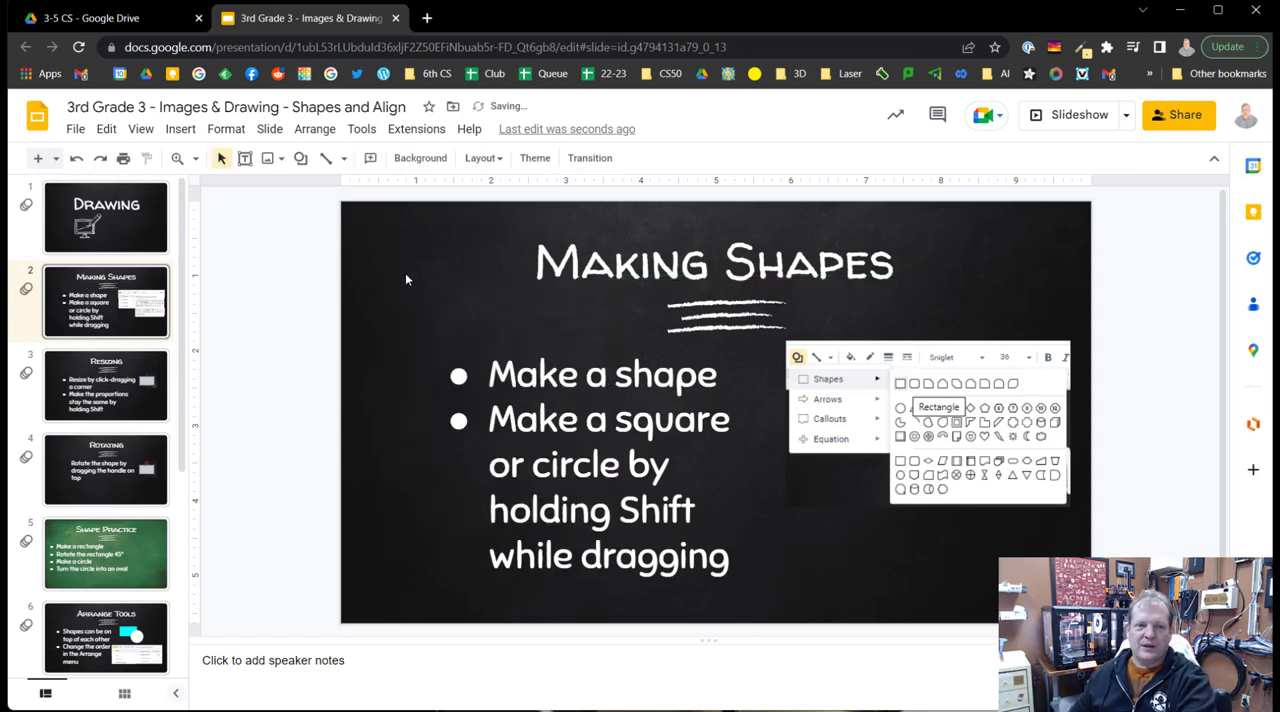
Draw a circle over the bullet text on the Making Shapes slide
left_click(300, 158)
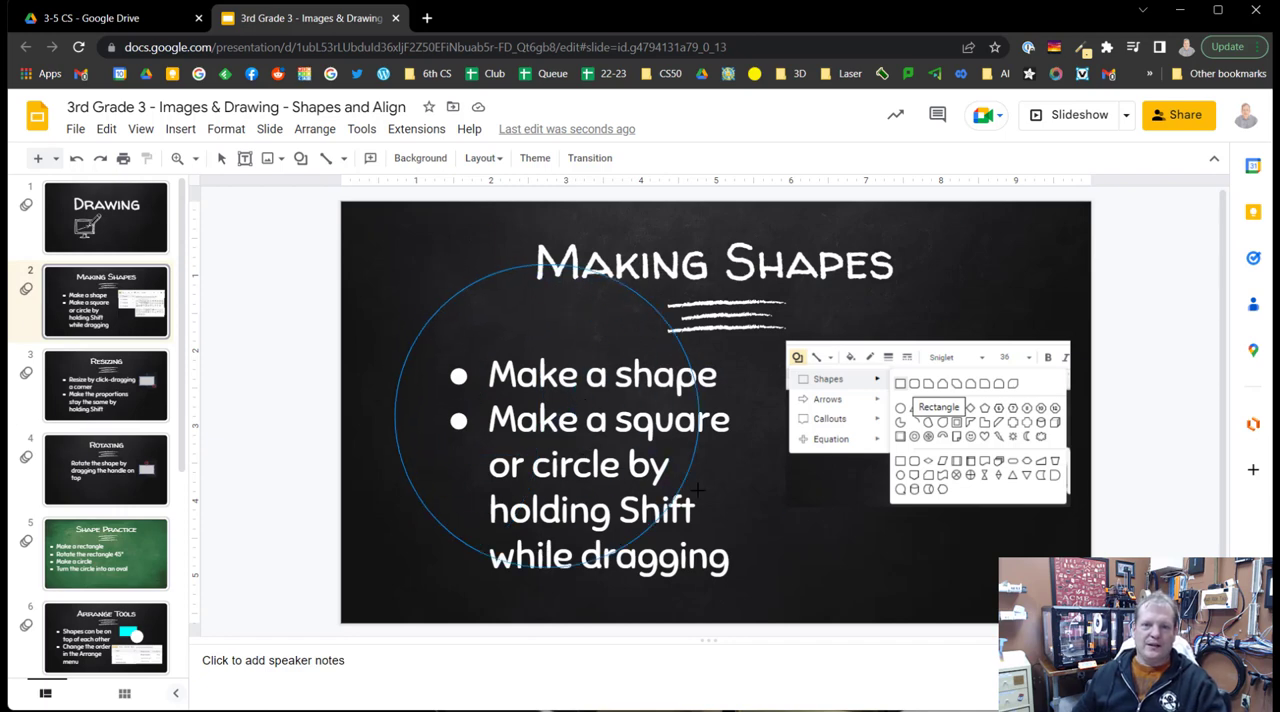
left_click_drag(396, 264, 704, 576)
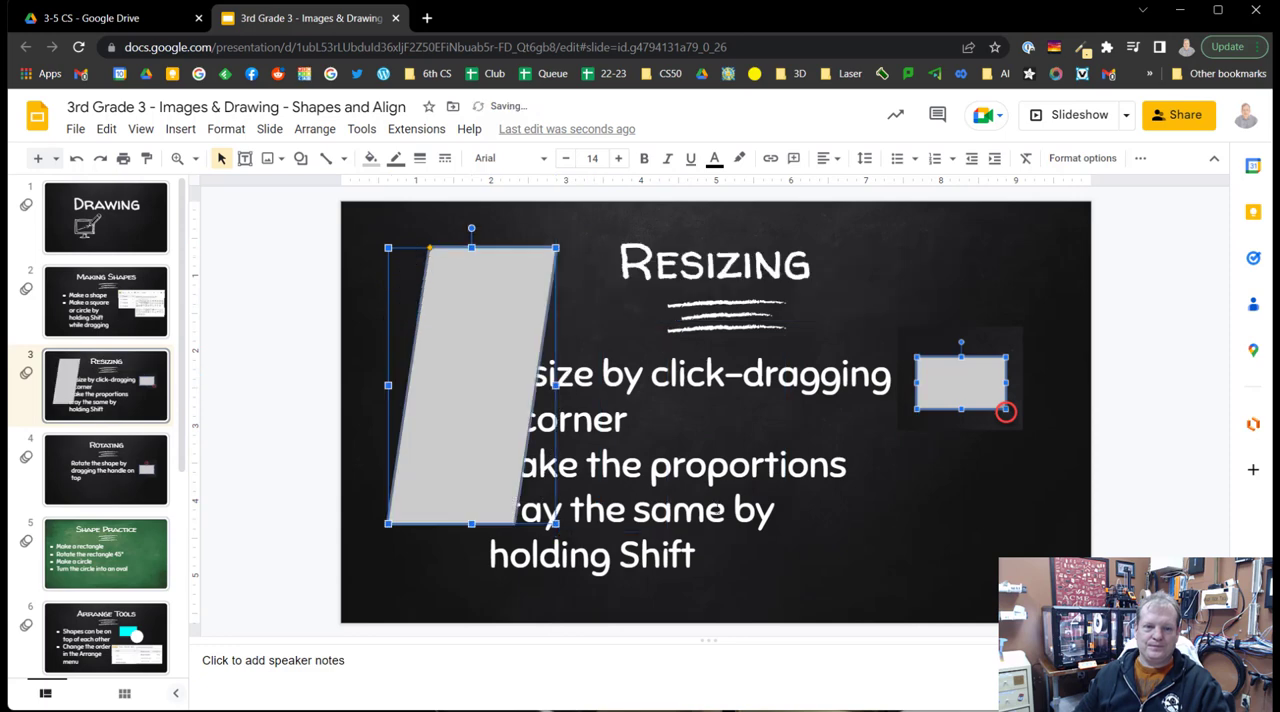
mouse_move(404, 310)
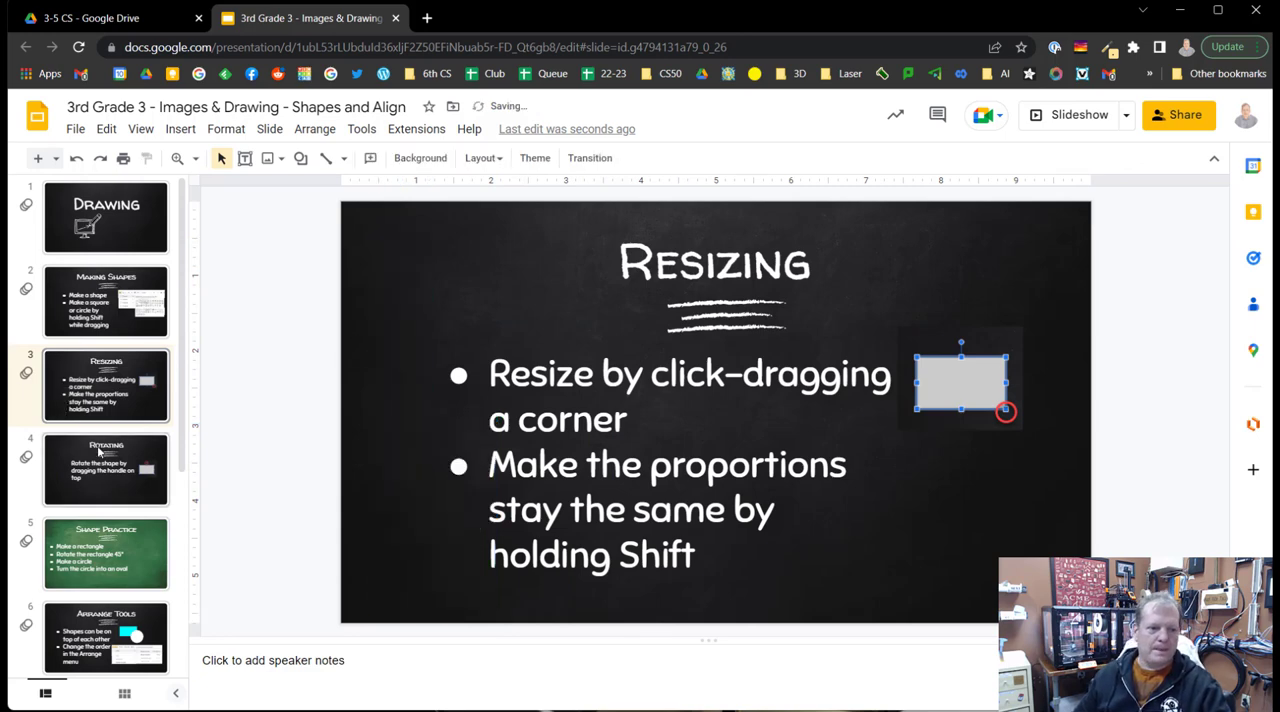
Insert a left-pointing arrow beside the text on the Rotating slide
left_click(300, 158)
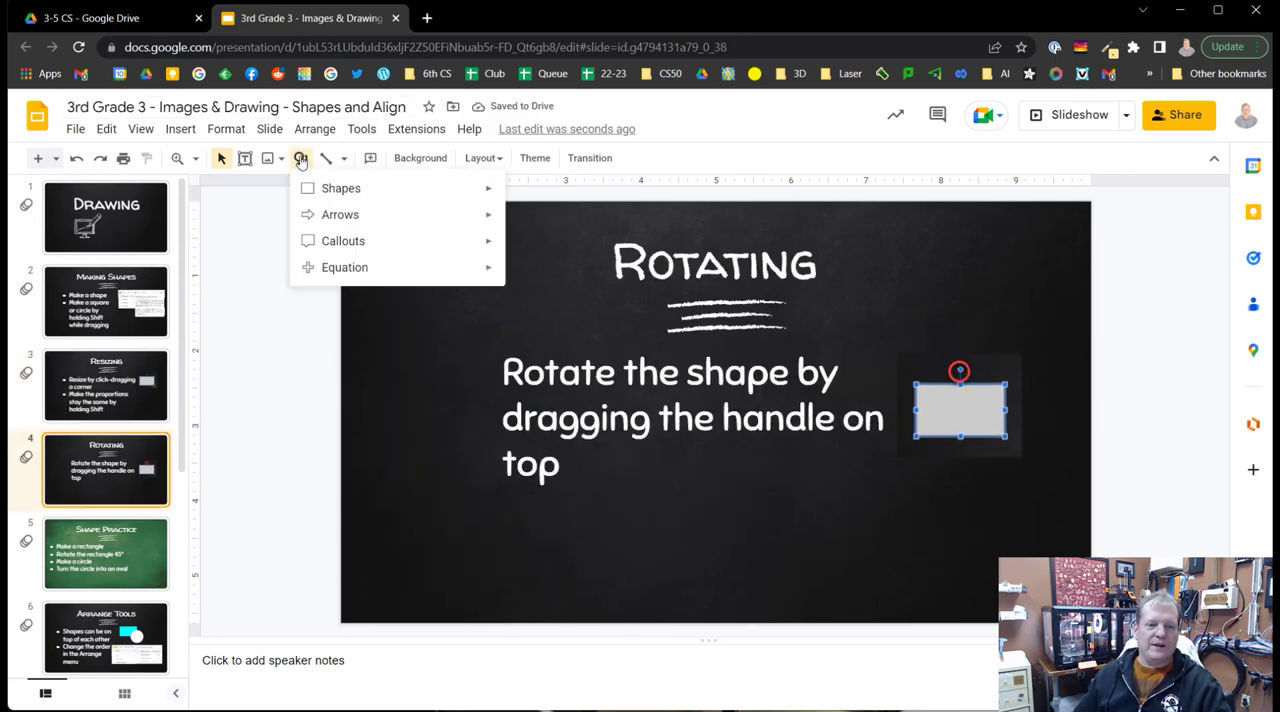
mouse_move(344, 214)
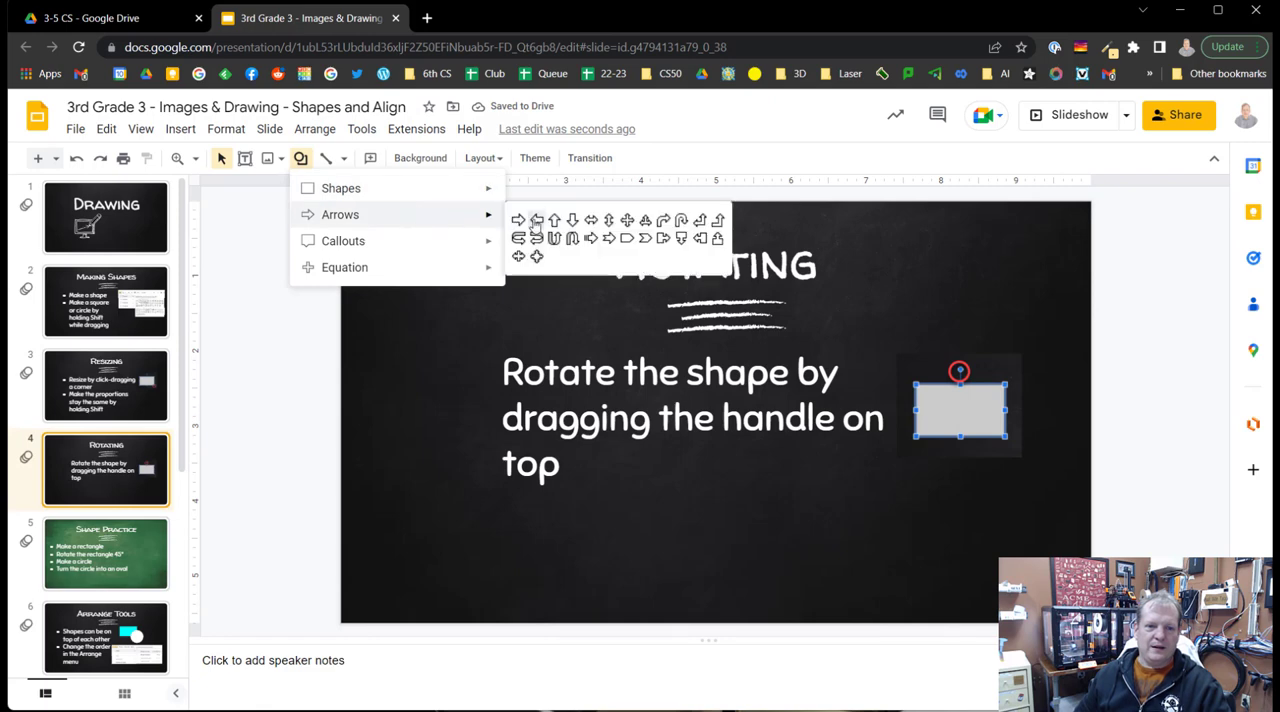
left_click(528, 220)
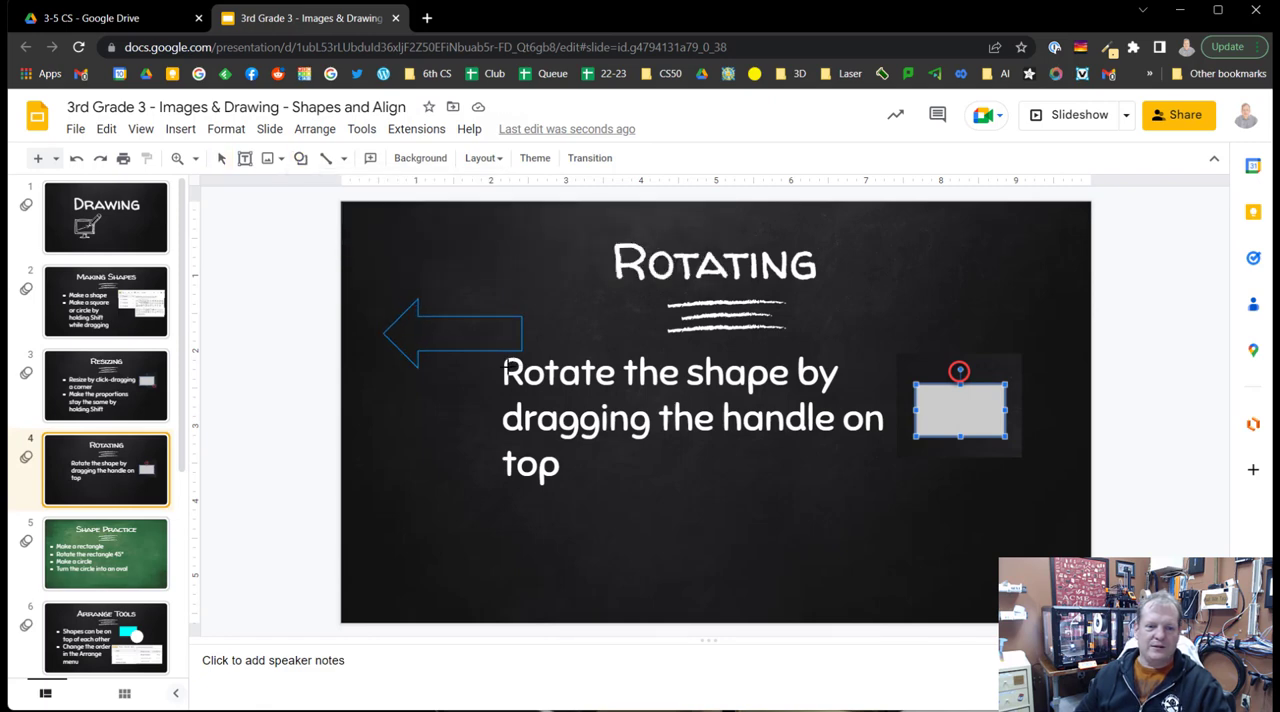
left_click(452, 330)
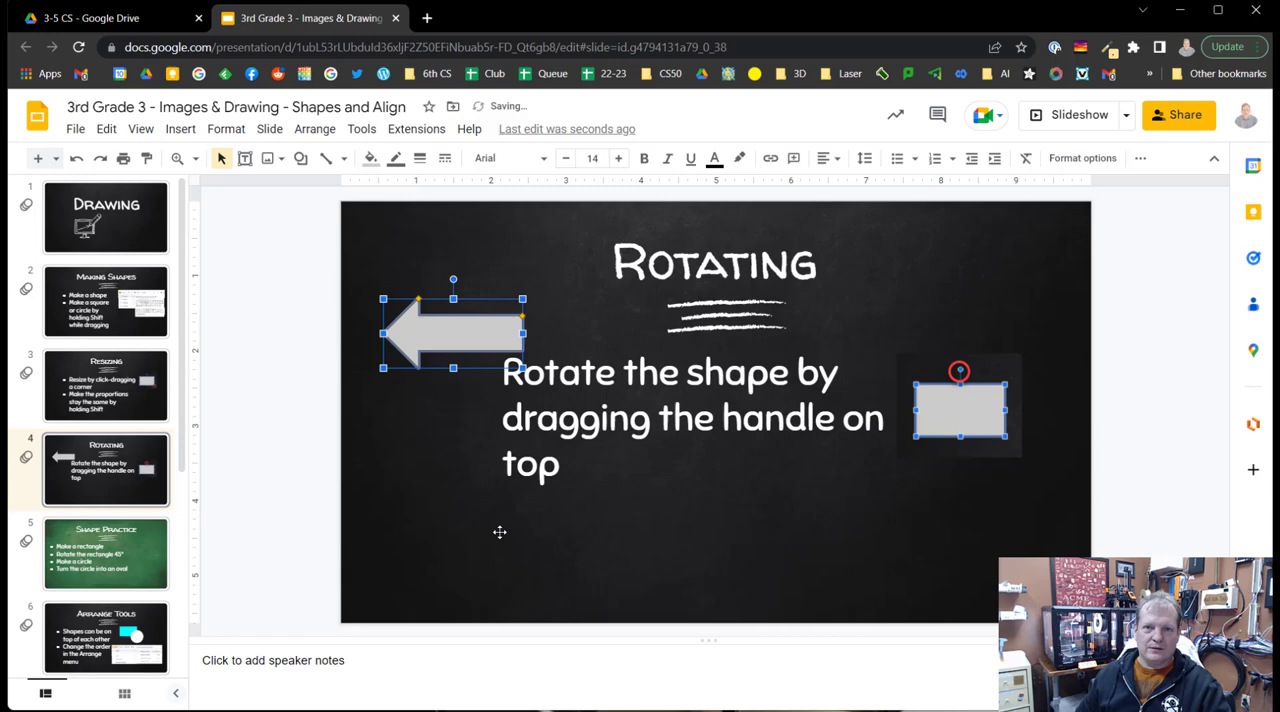
mouse_move(440, 268)
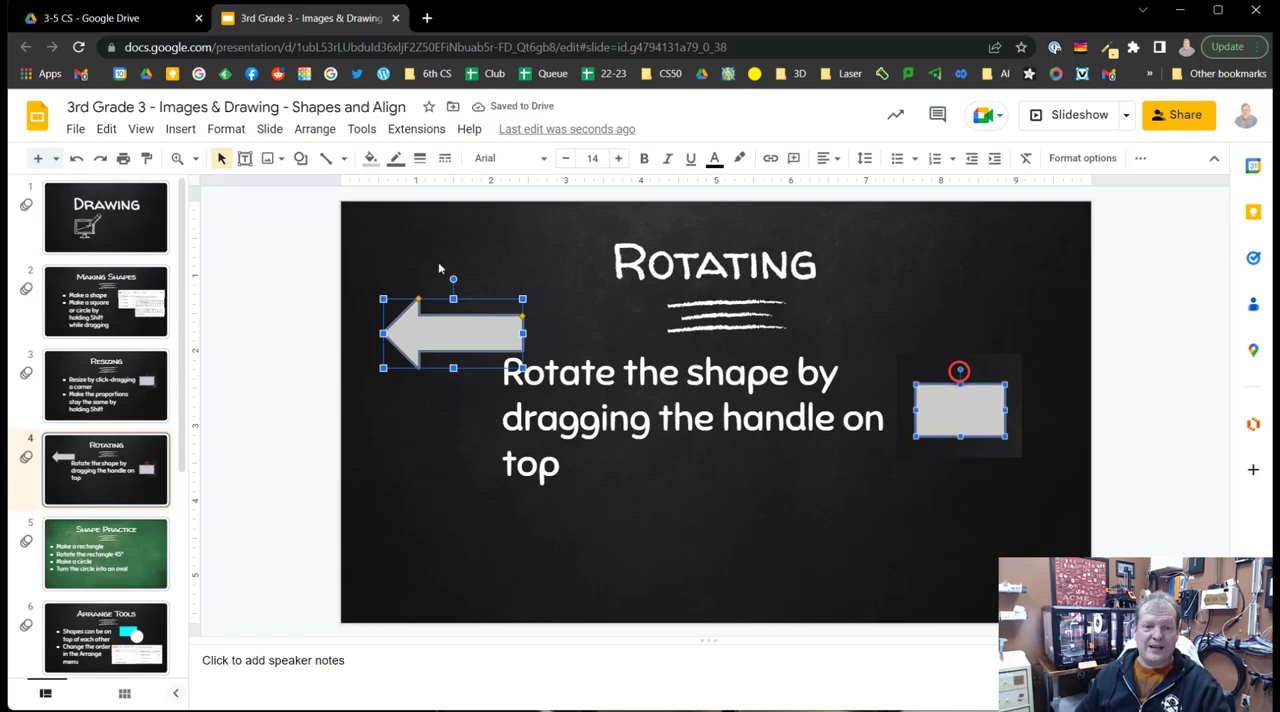
mouse_move(428, 274)
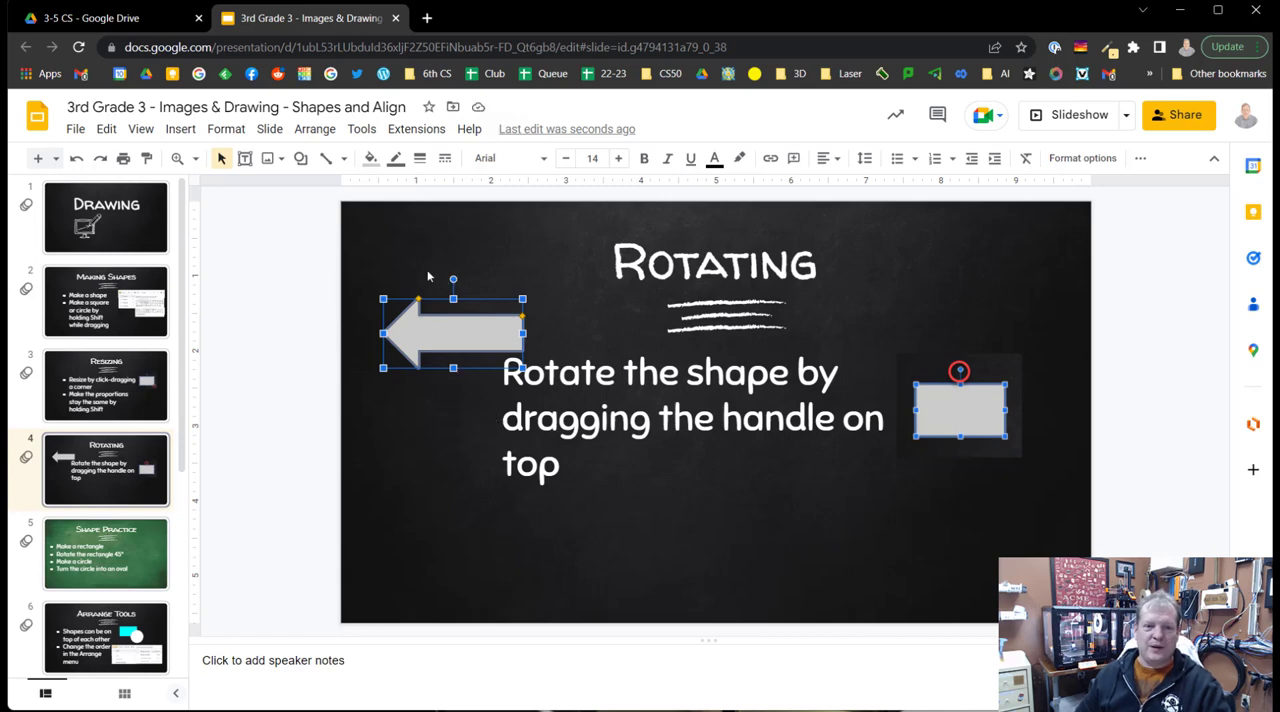
mouse_move(460, 312)
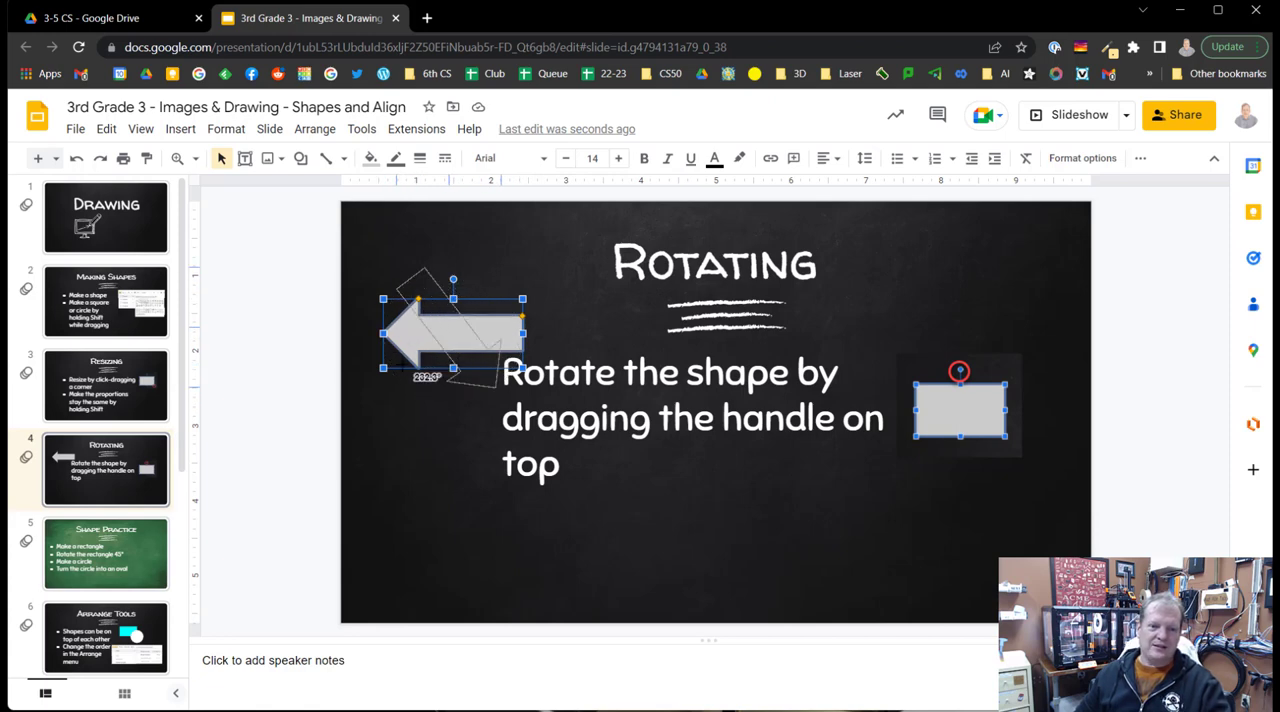
Rotate the arrow about 45° so it points diagonally up-left, then deselect it
left_click_drag(452, 280, 452, 288)
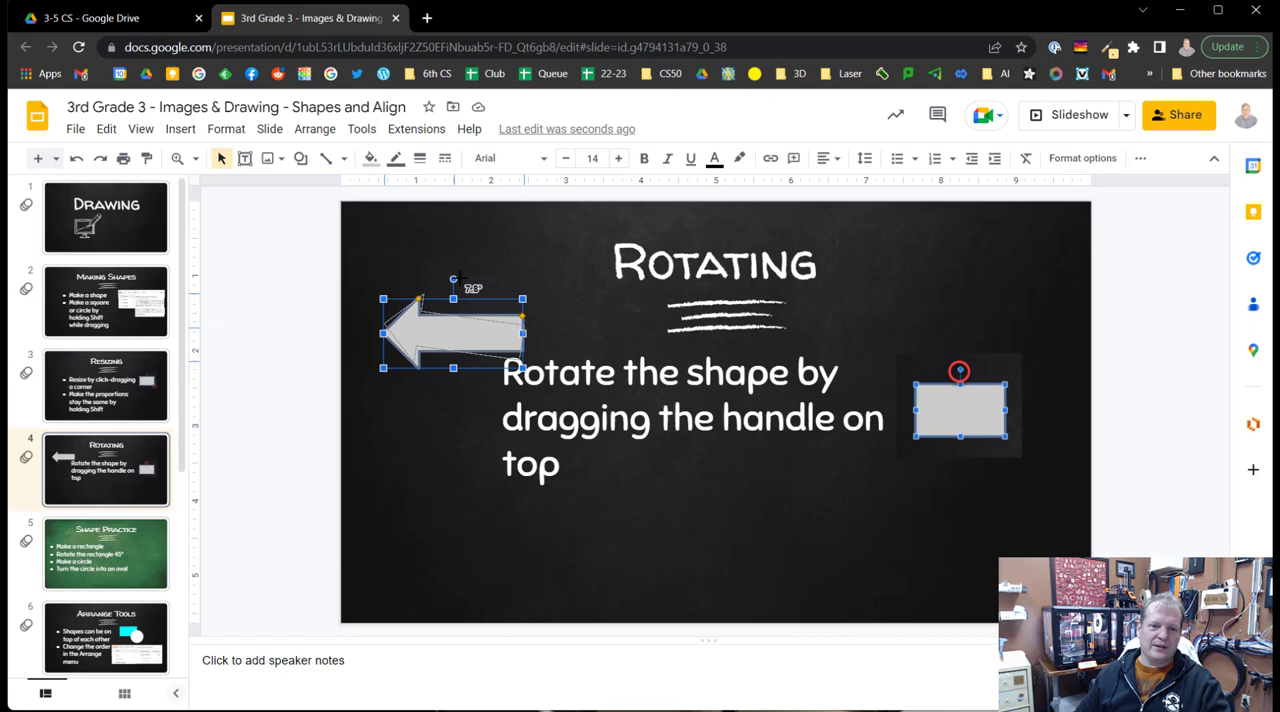
left_click_drag(452, 284, 470, 300)
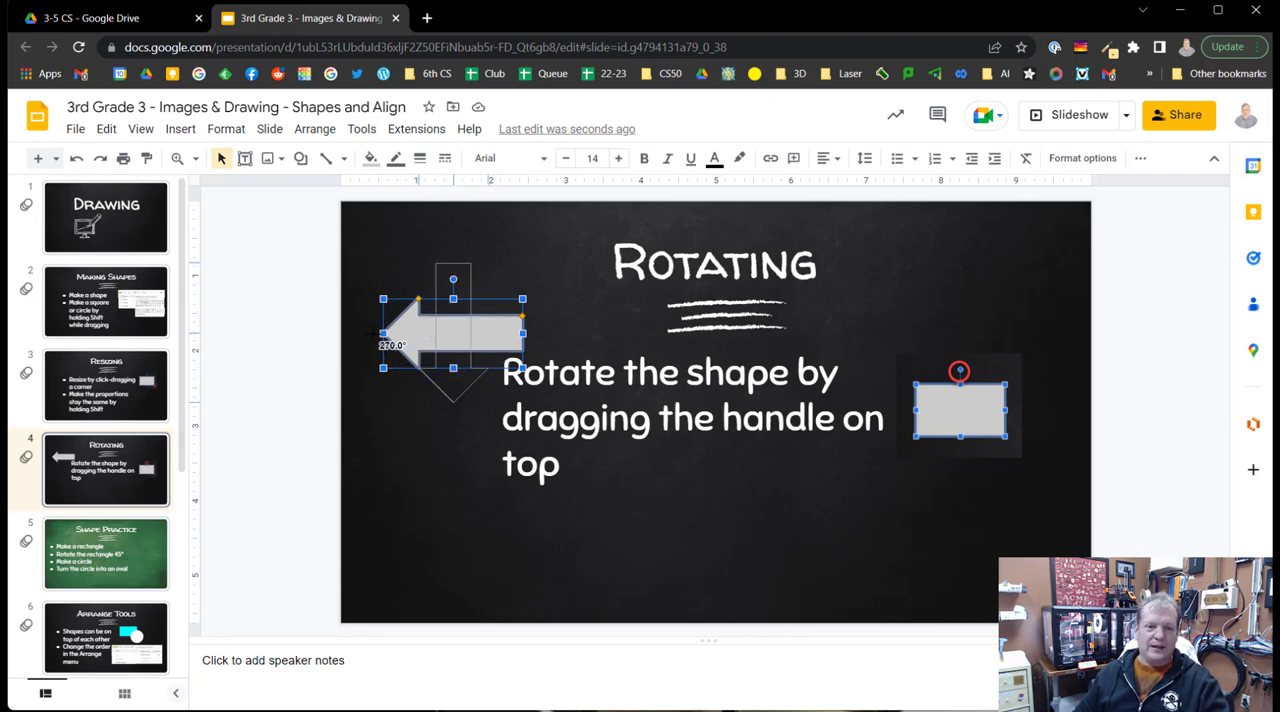
left_click_drag(452, 278, 478, 270)
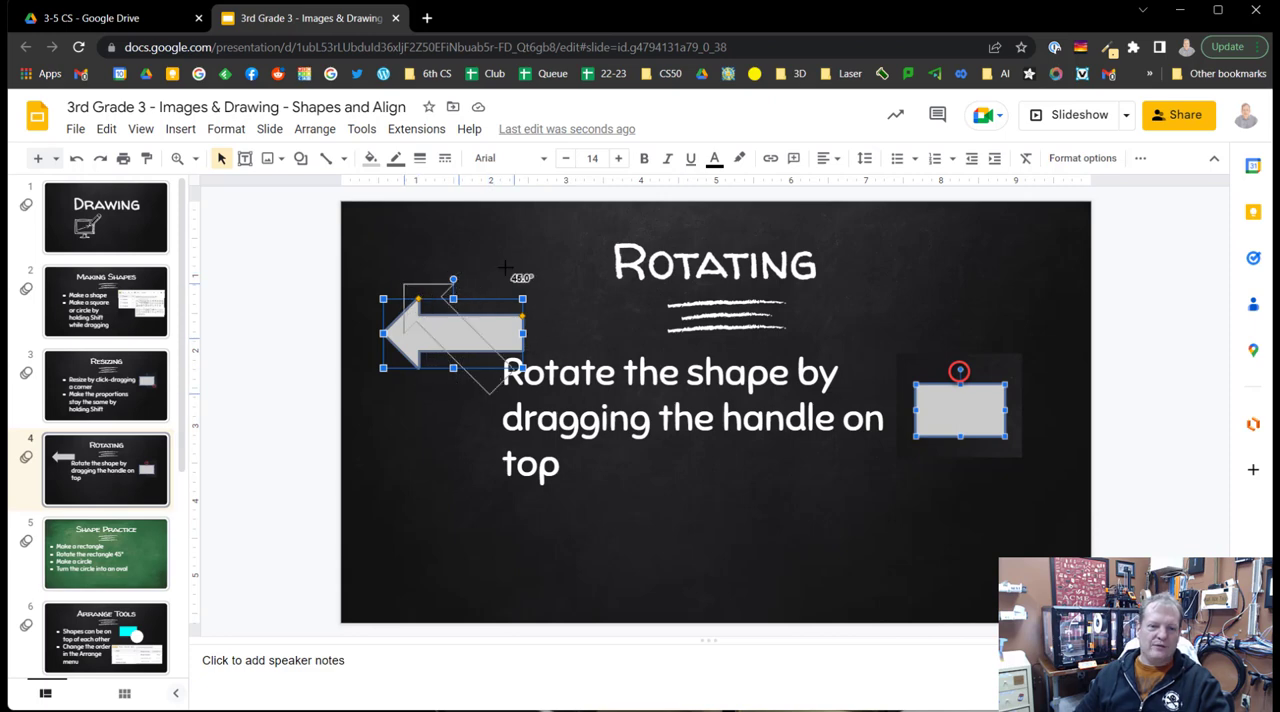
left_click_drag(452, 276, 428, 260)
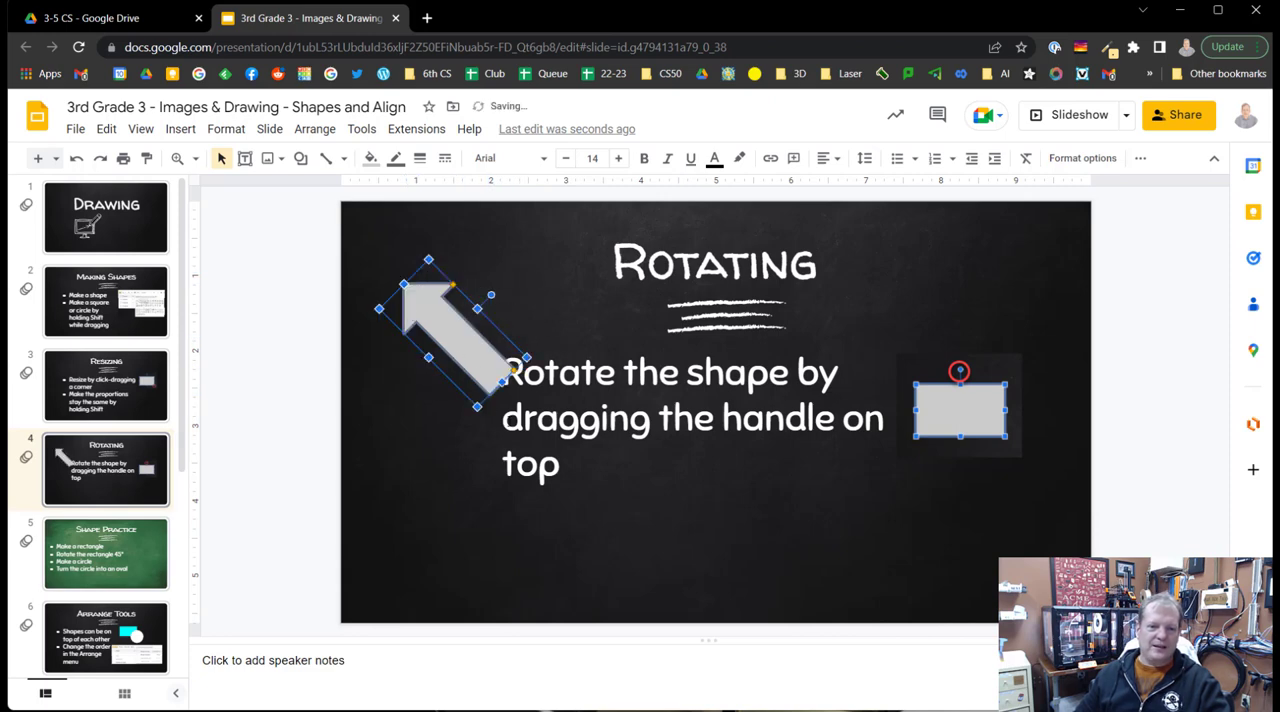
mouse_move(438, 432)
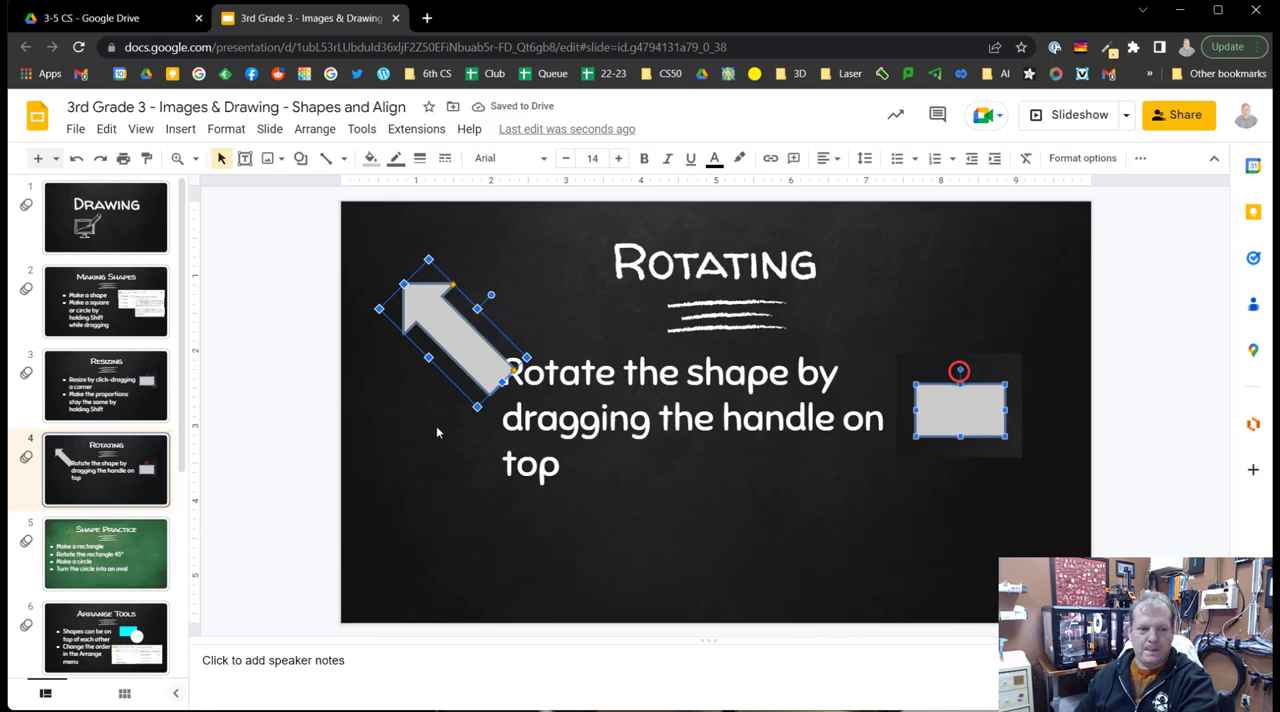
left_click(104, 548)
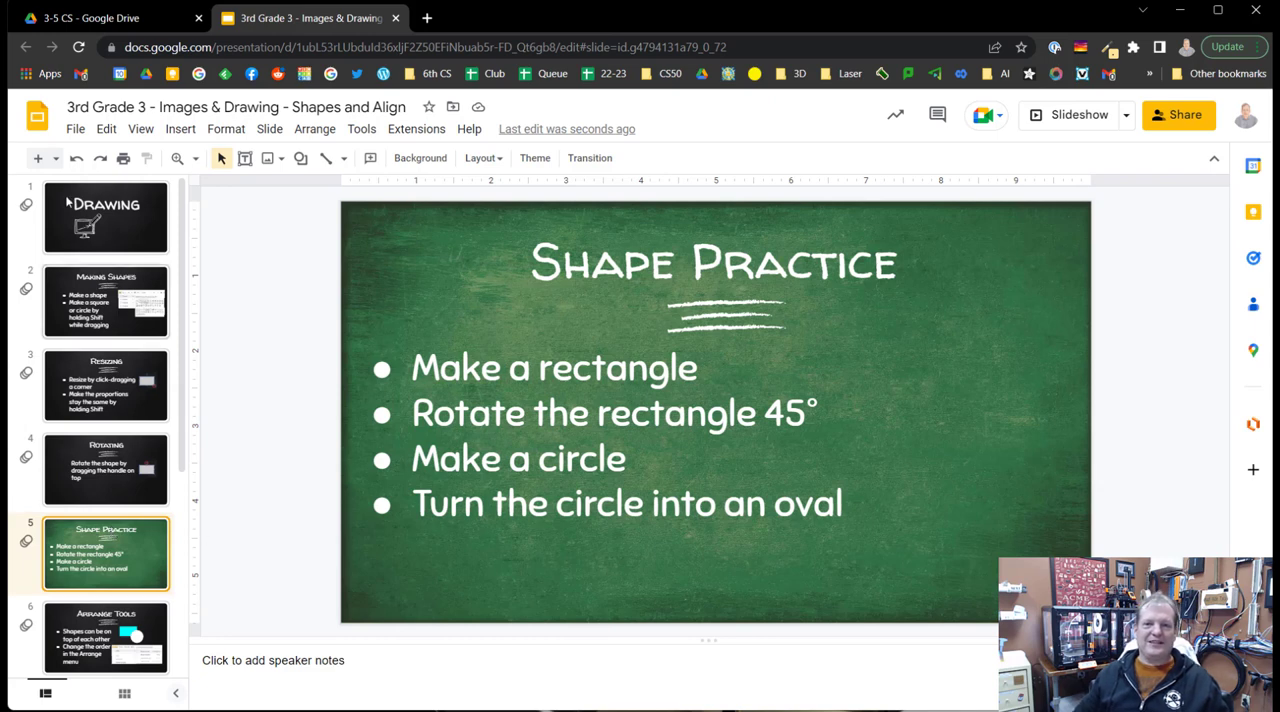
mouse_move(122, 572)
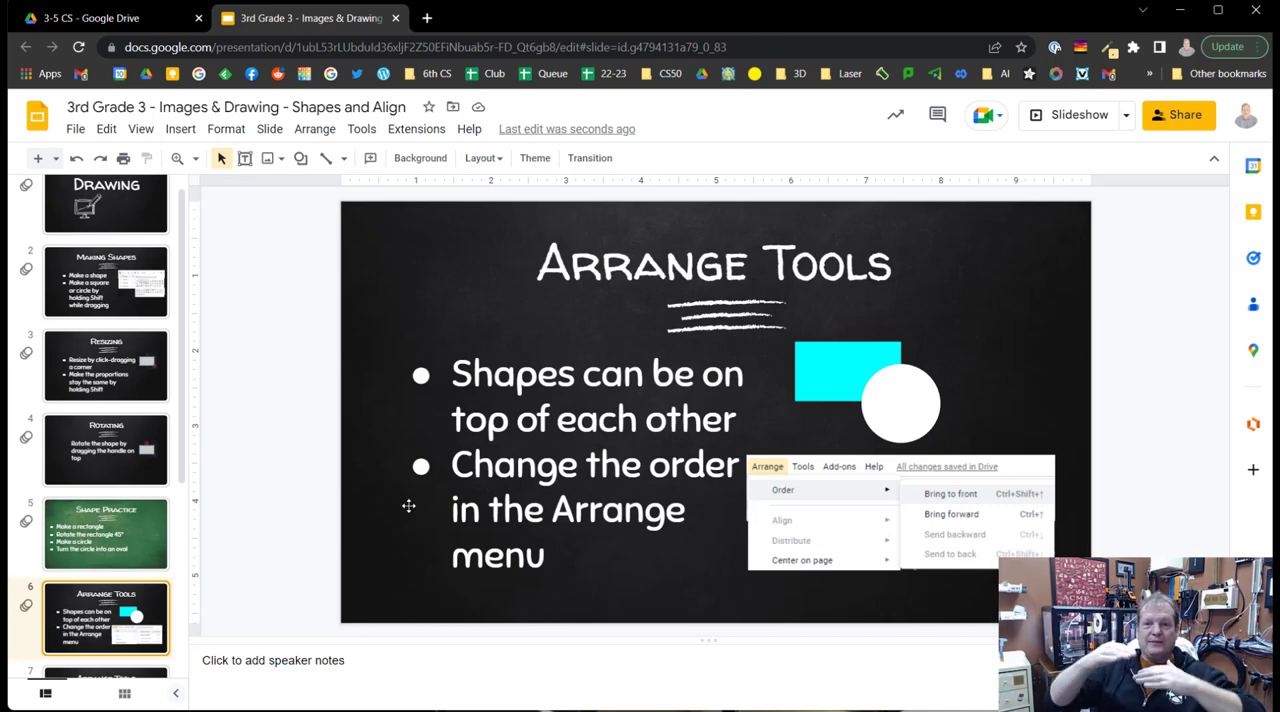
mouse_move(1192, 298)
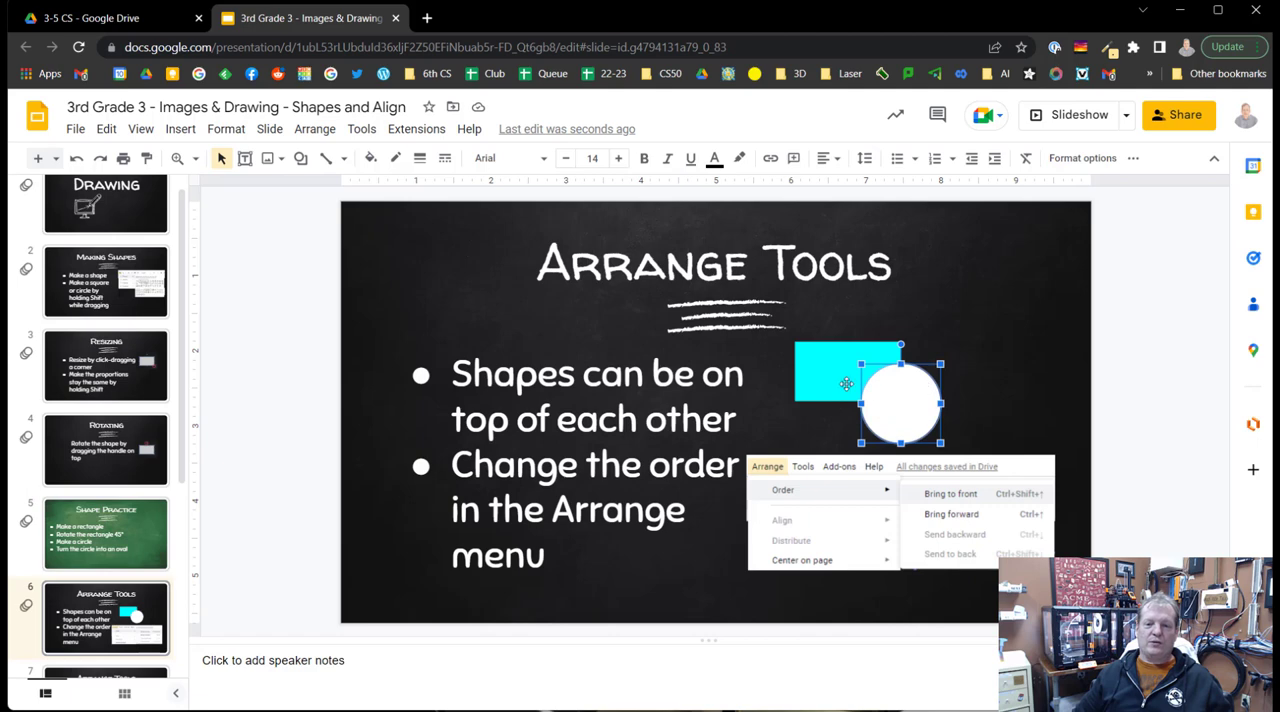
Bring the selected shape to the front via Arrange > Order, changing the rectangle-circle stacking
left_click(948, 494)
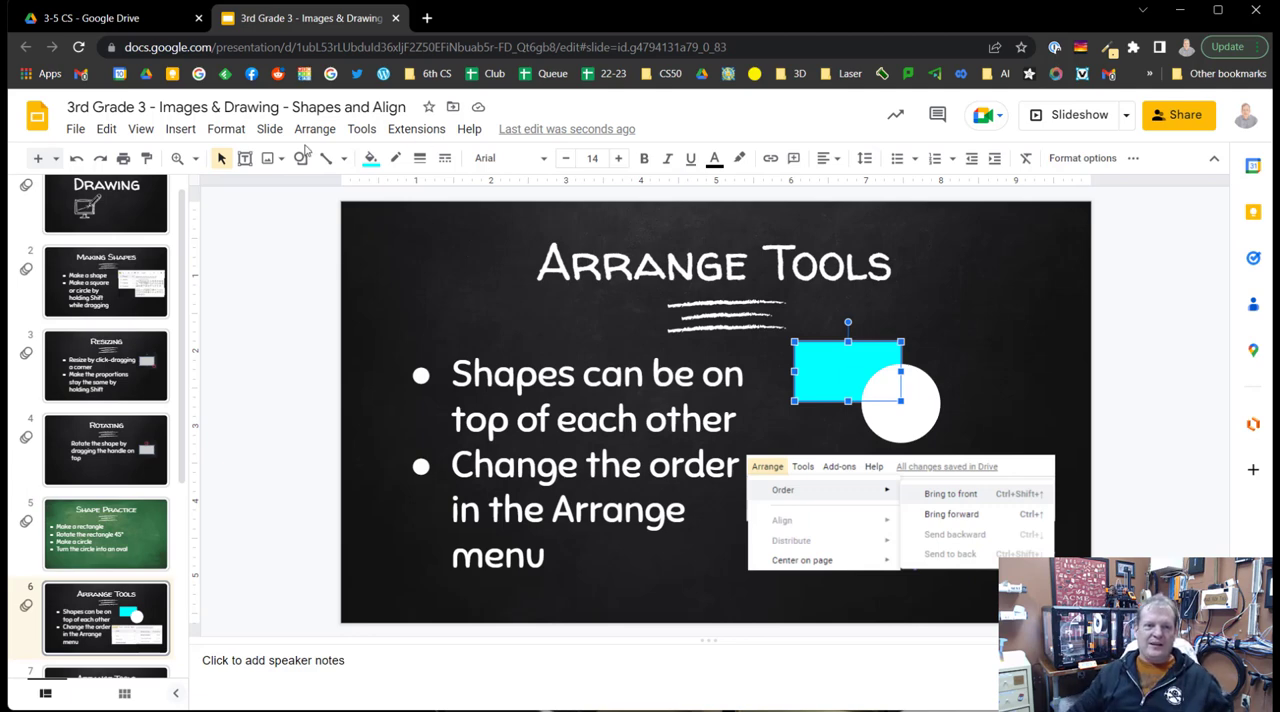
left_click(314, 128)
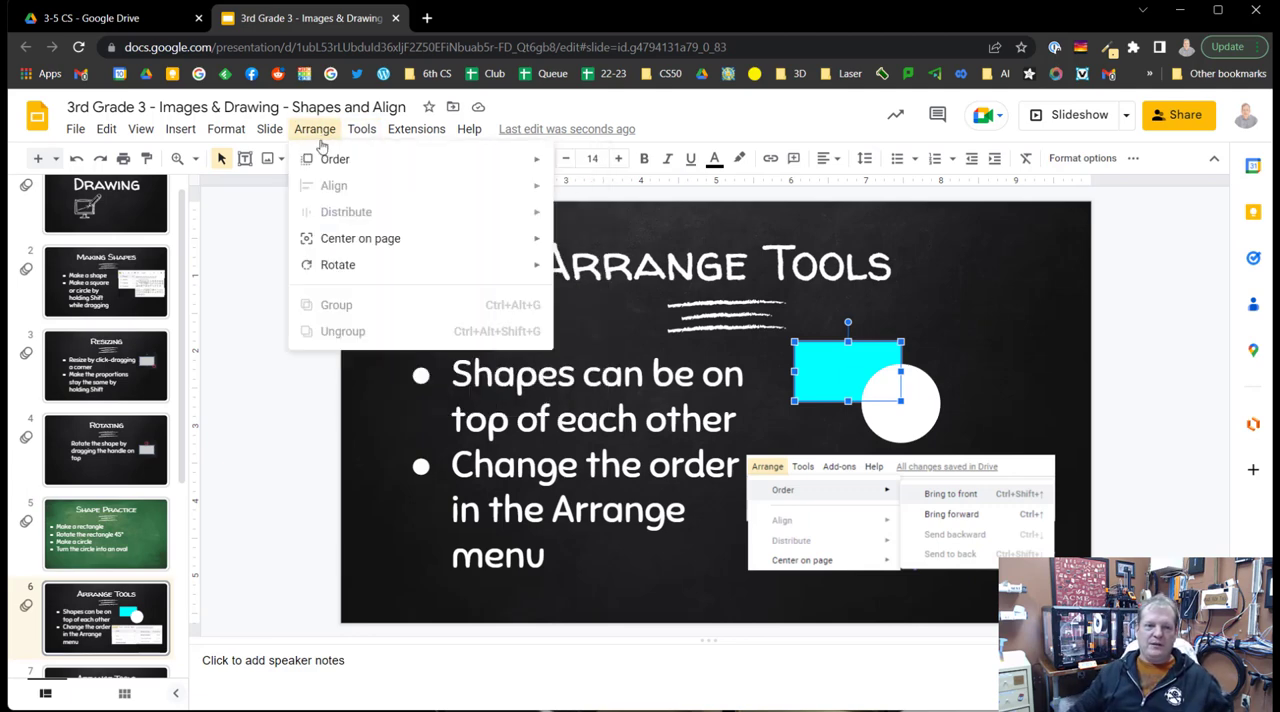
mouse_move(336, 158)
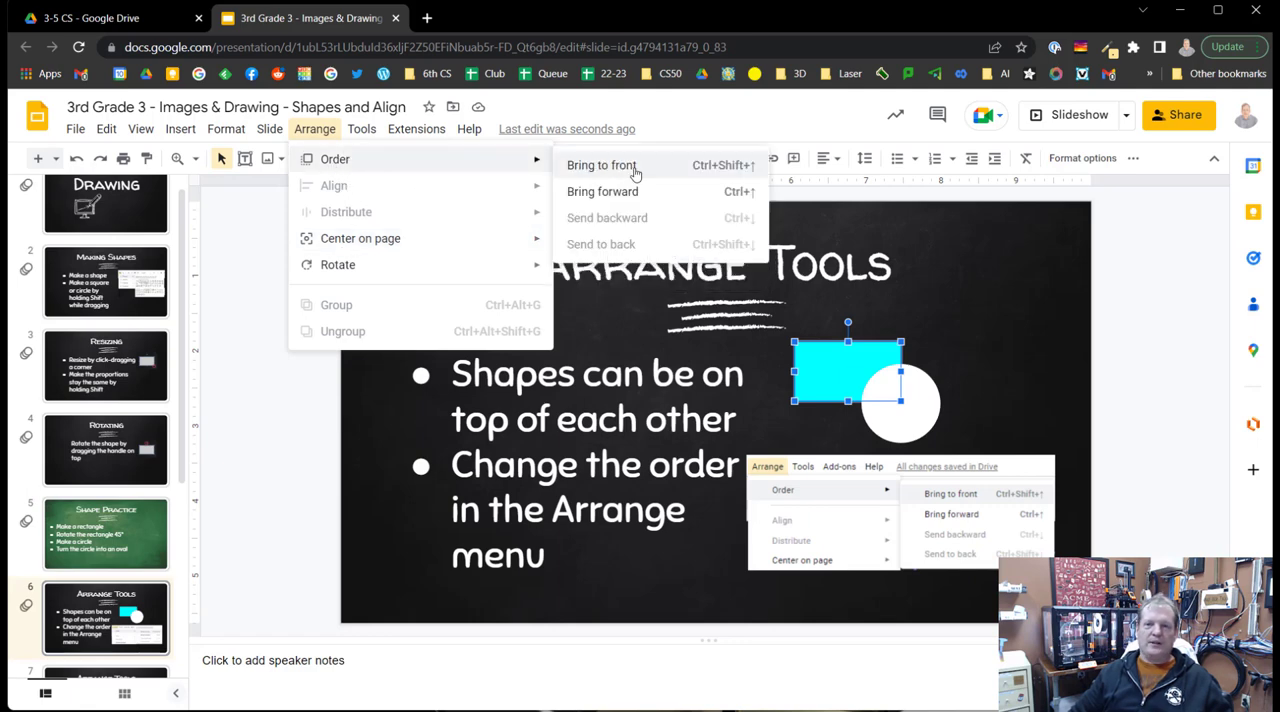
left_click(602, 164)
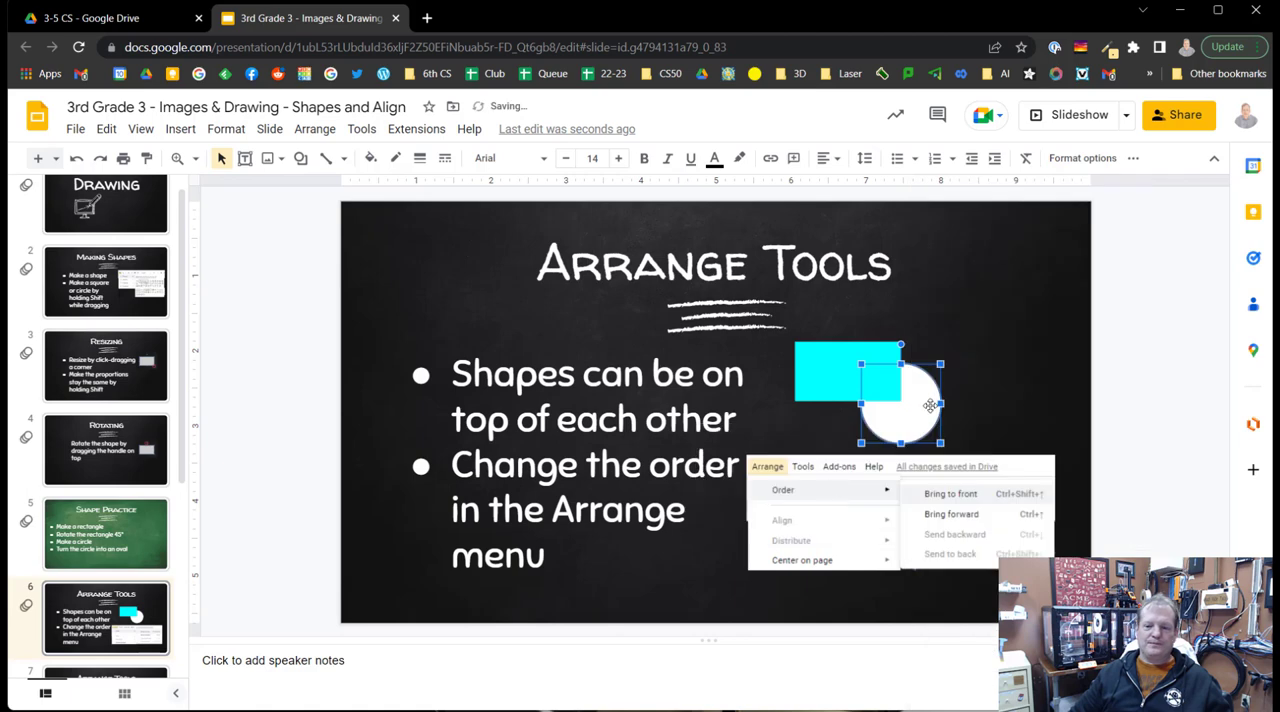
left_click(106, 382)
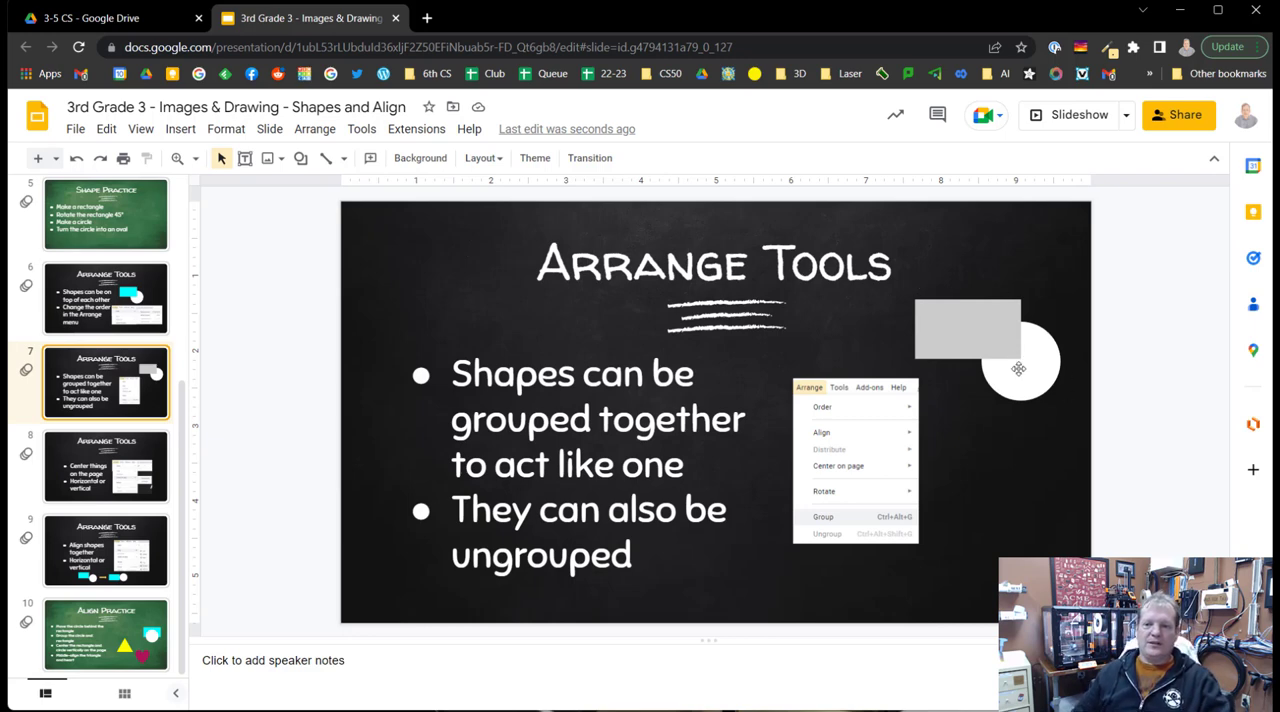
Select the gray rectangle and white circle together and group them via Arrange
left_click(966, 328)
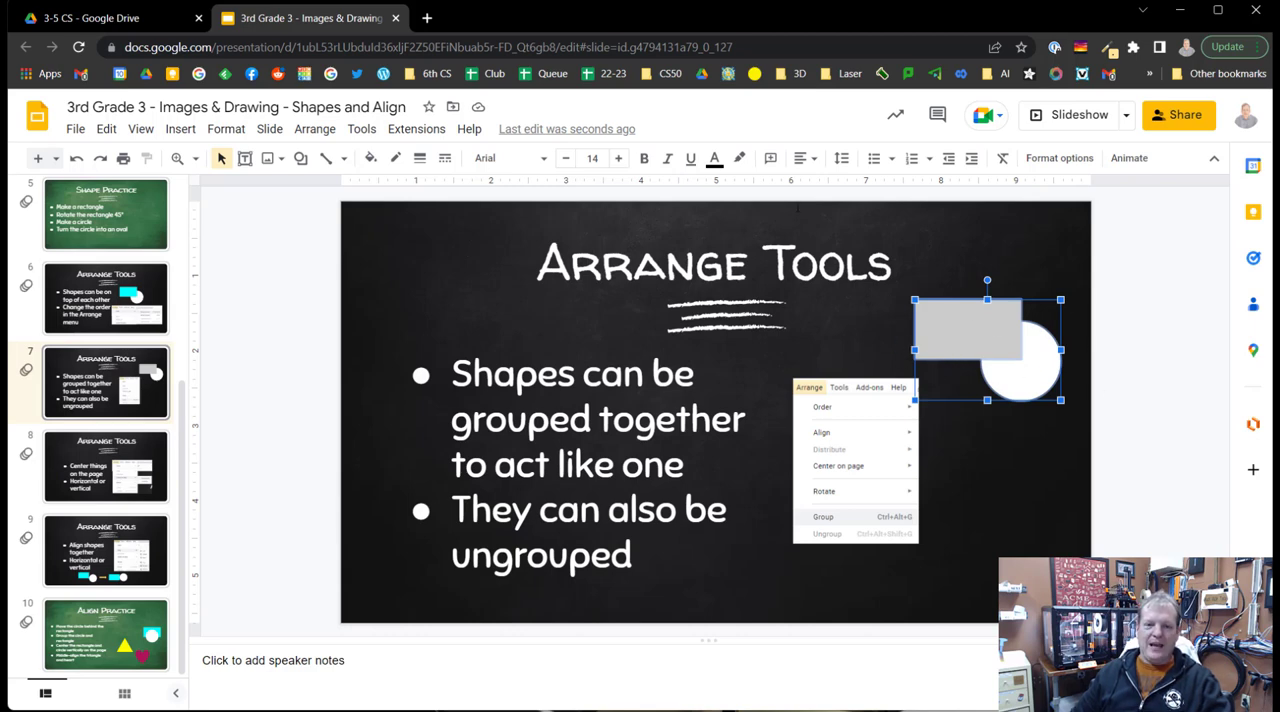
left_click(314, 128)
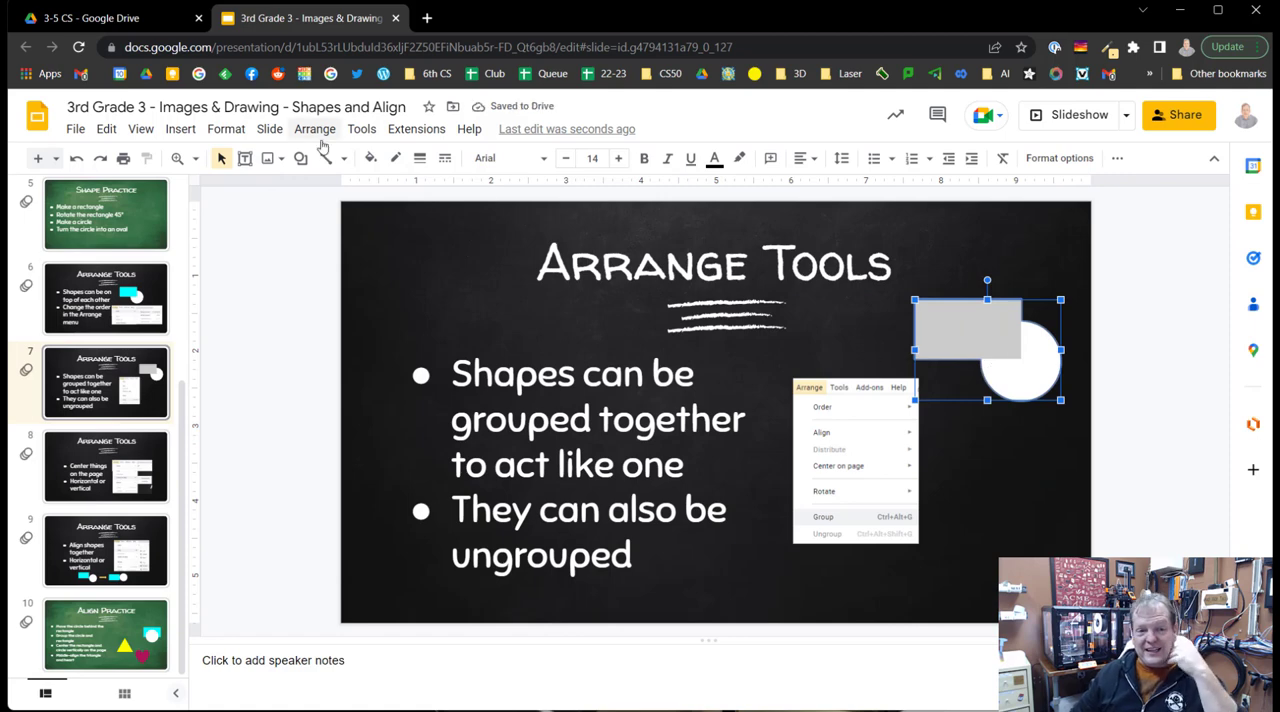
Fill the grouped rectangle and circle with bright green
left_click(368, 158)
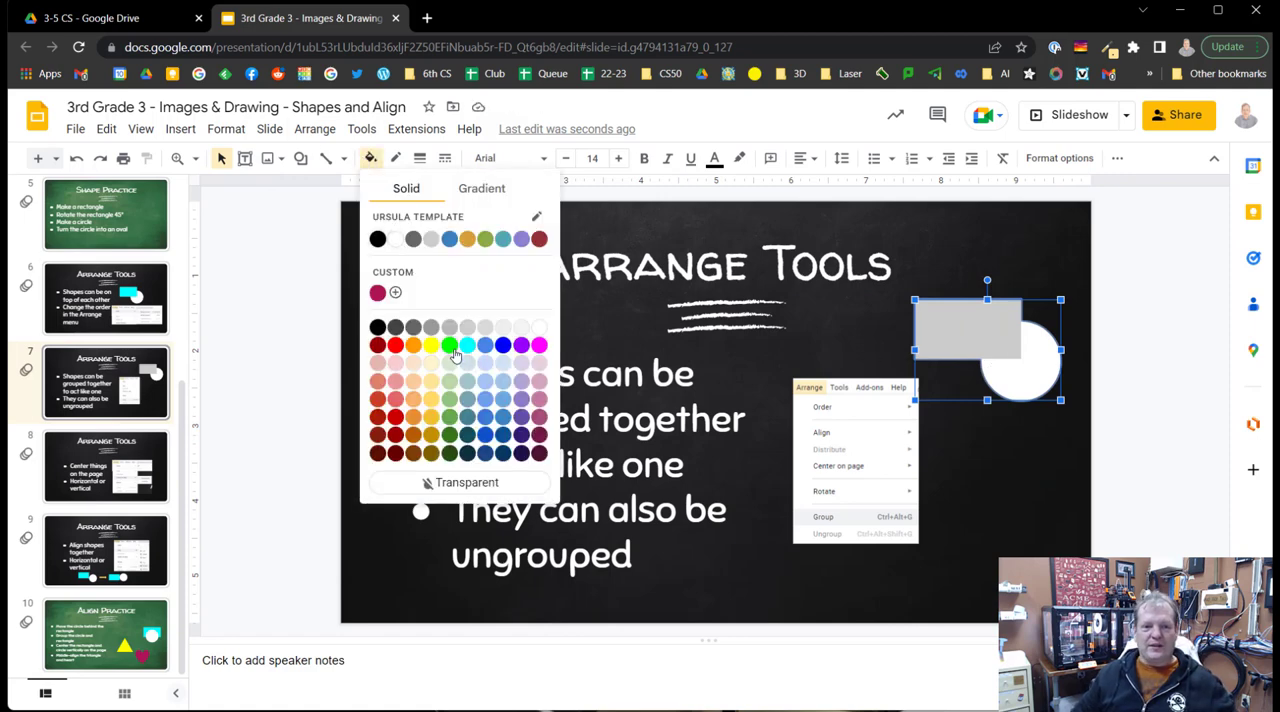
left_click(450, 344)
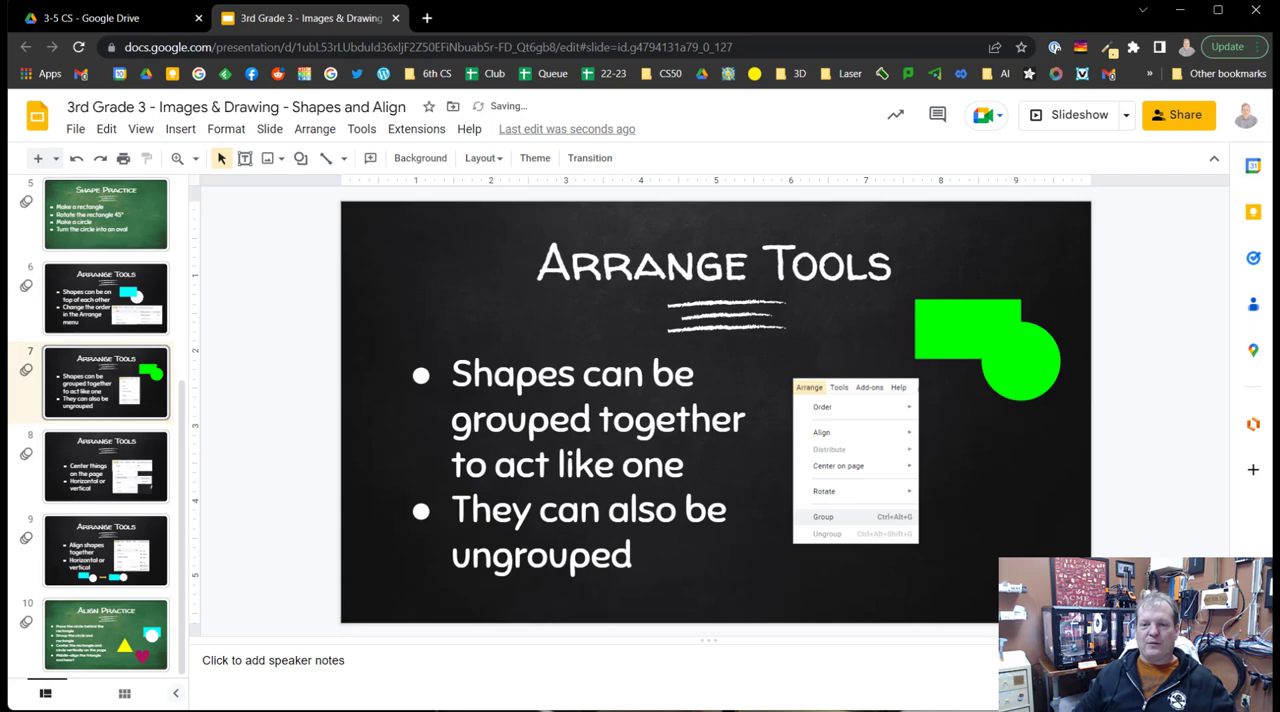
mouse_move(824, 572)
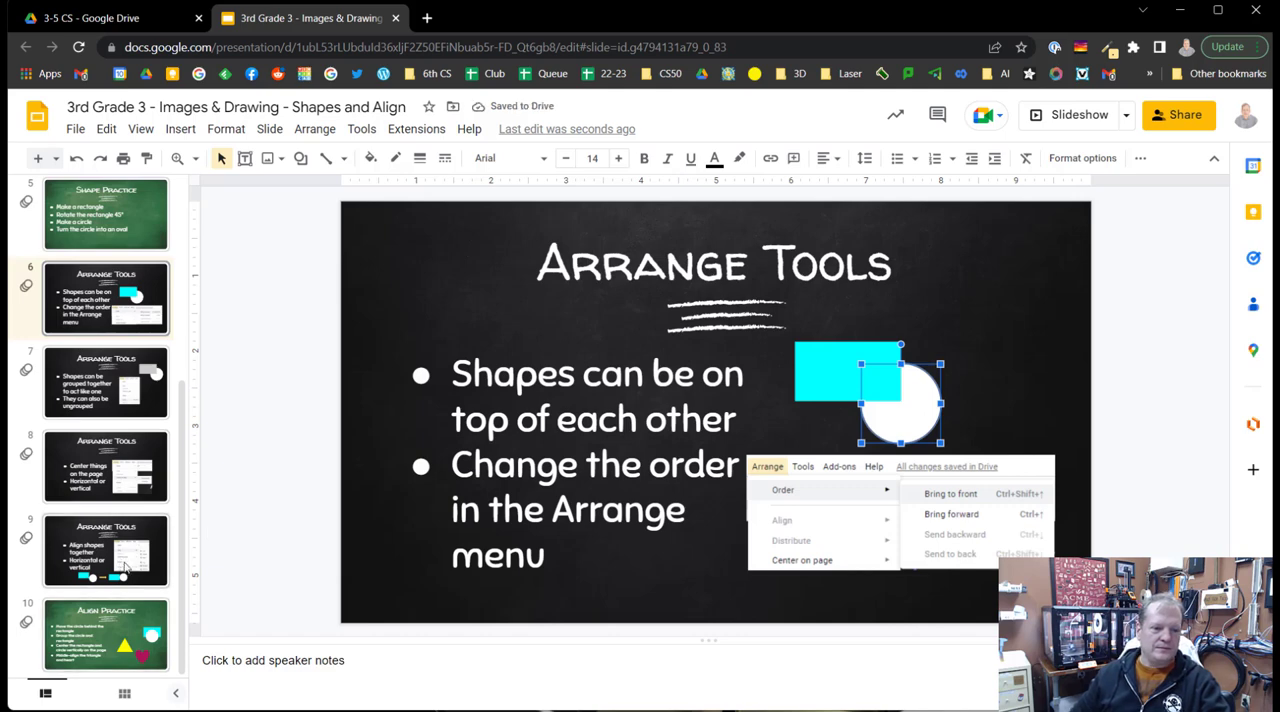
On the Center things on the page slide, insert a large heart and fill it red
left_click(104, 476)
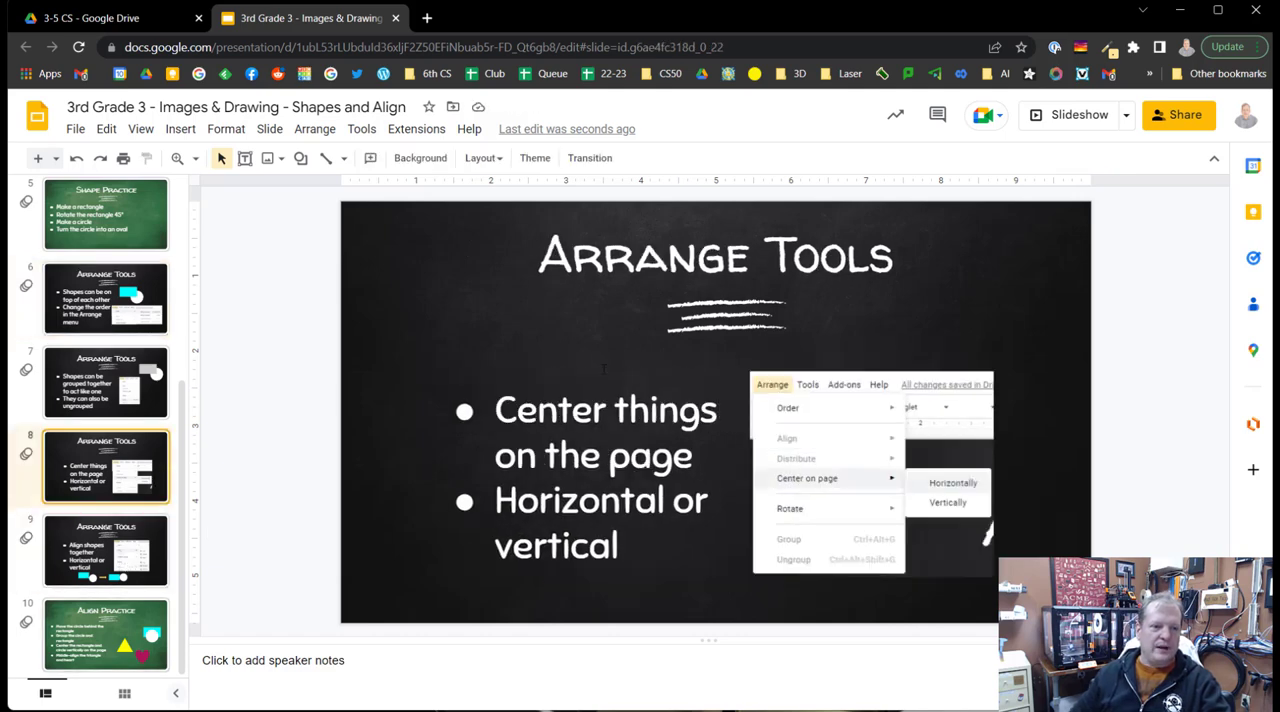
mouse_move(298, 158)
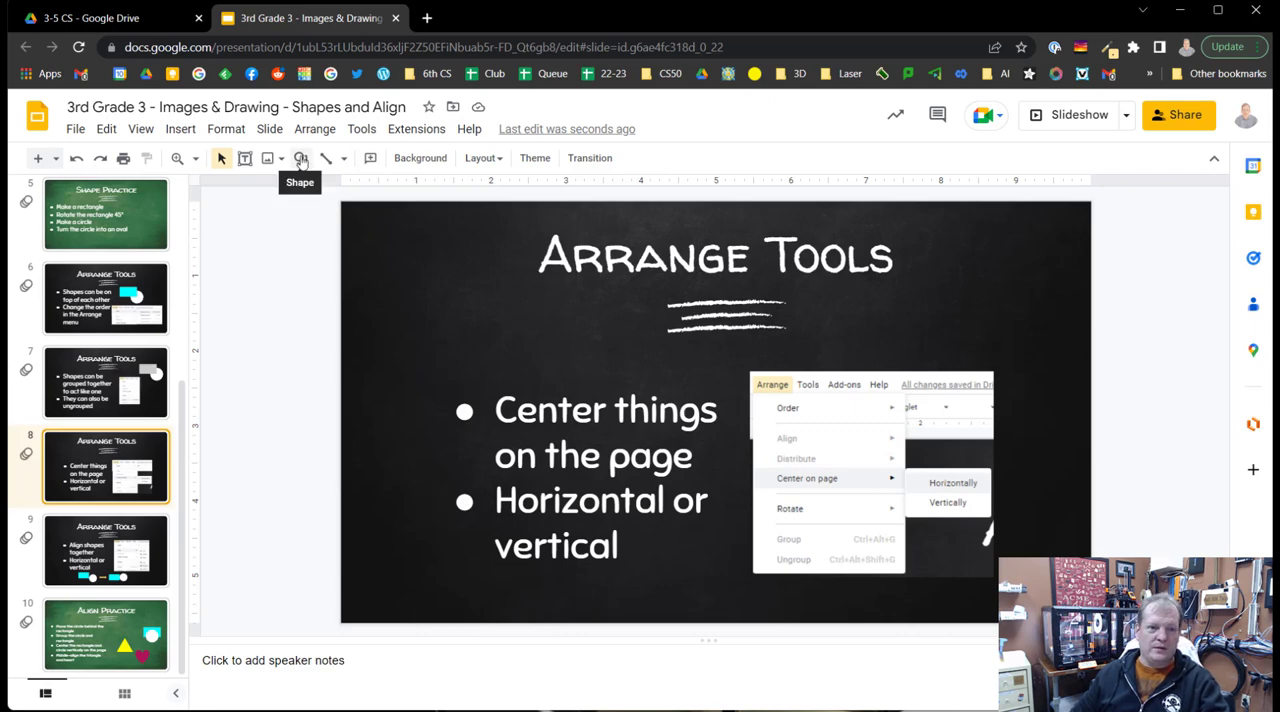
left_click(300, 158)
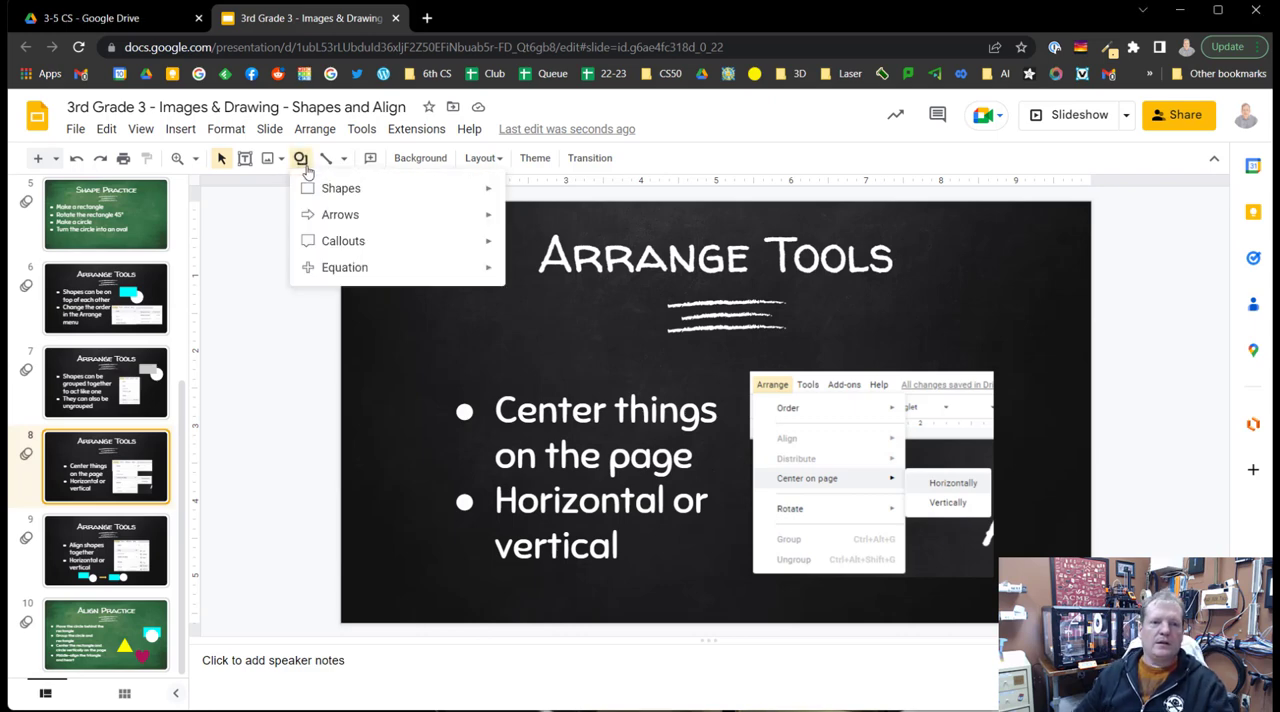
left_click(340, 188)
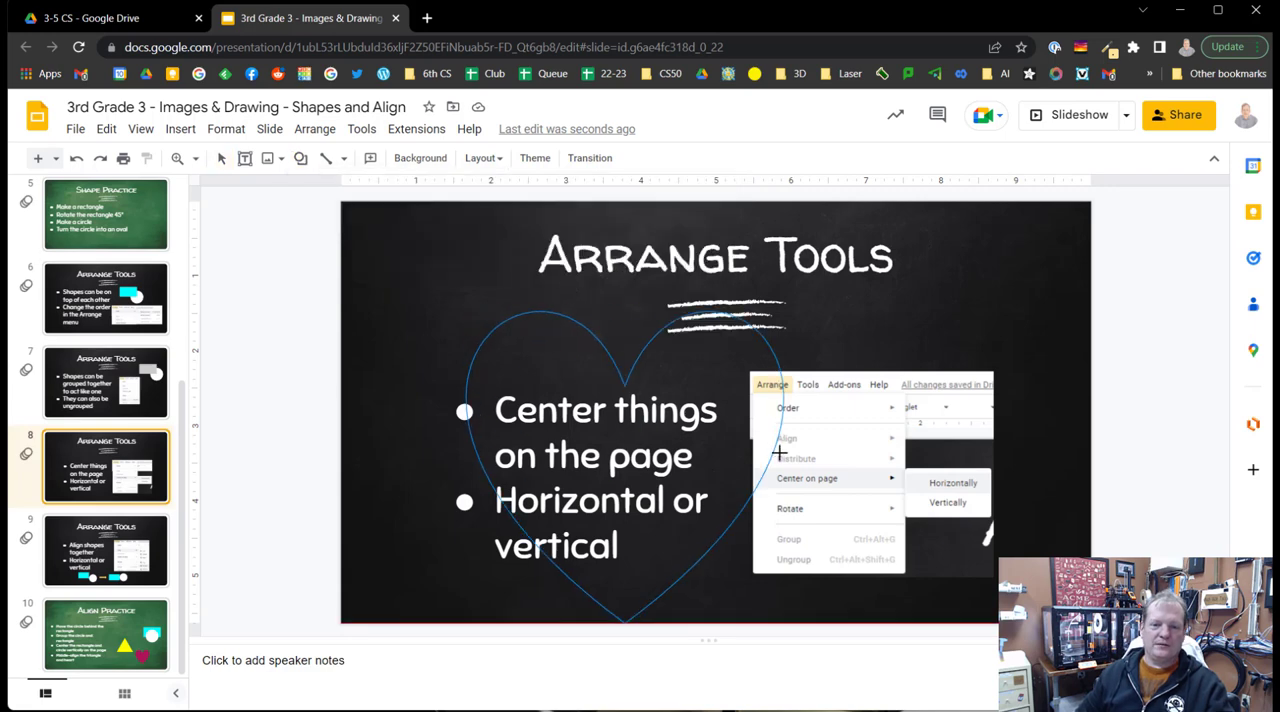
left_click(370, 158)
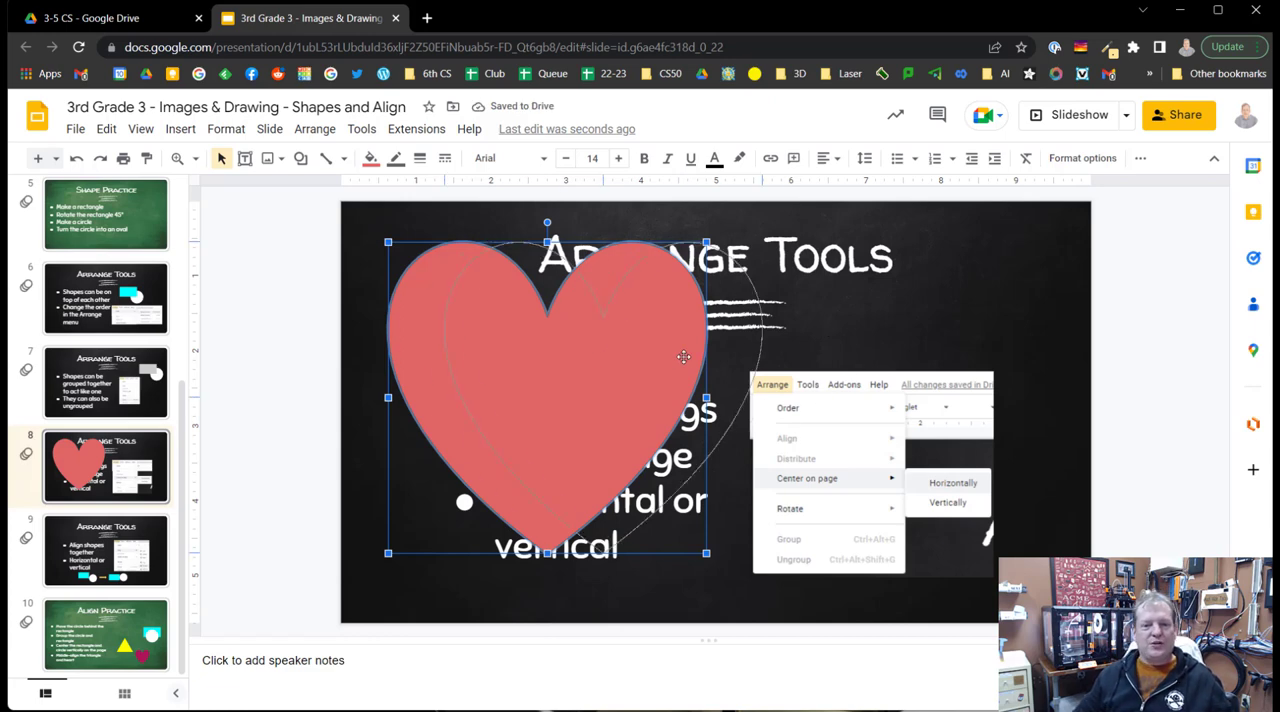
left_click(948, 482)
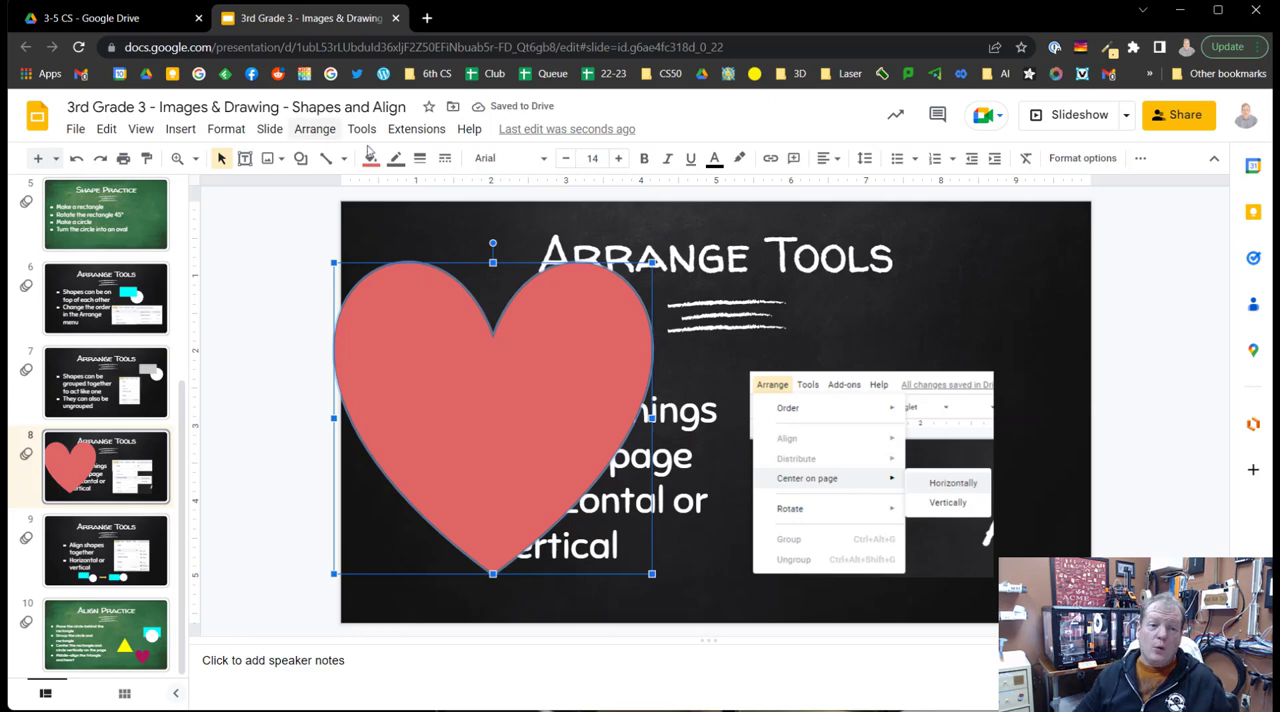
Center the heart on the page horizontally, then vertically
left_click(314, 128)
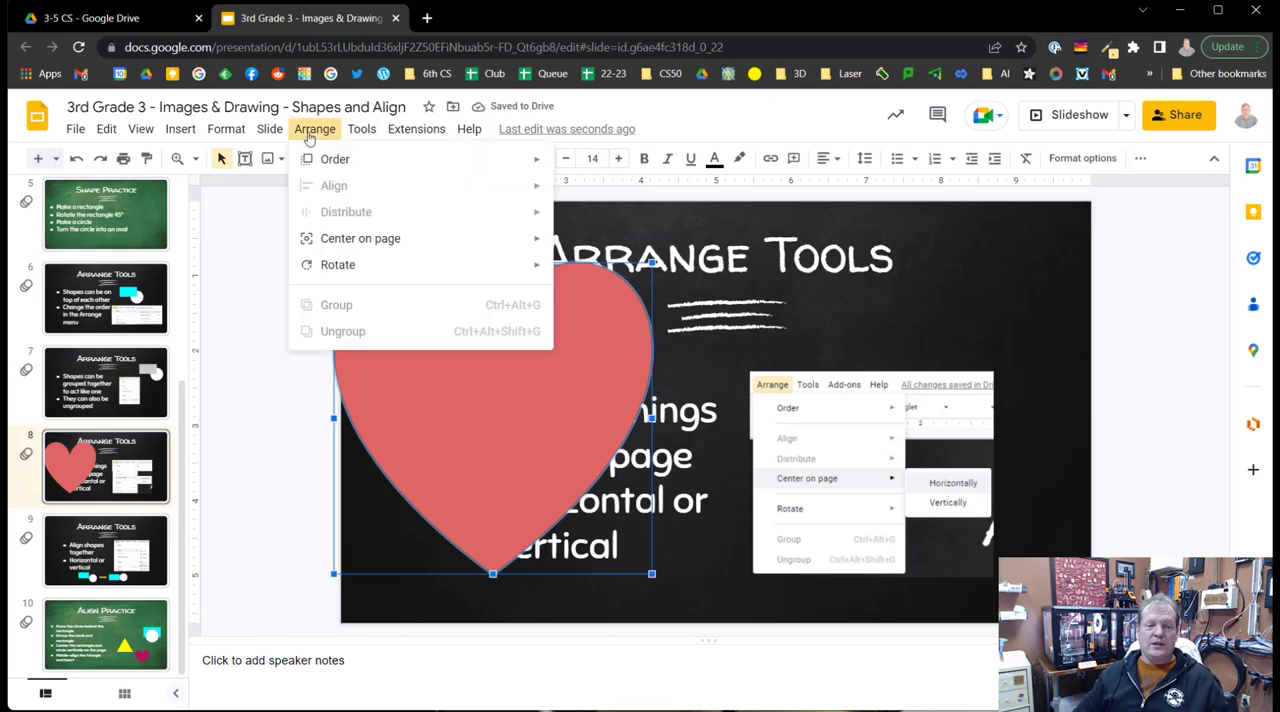
mouse_move(360, 238)
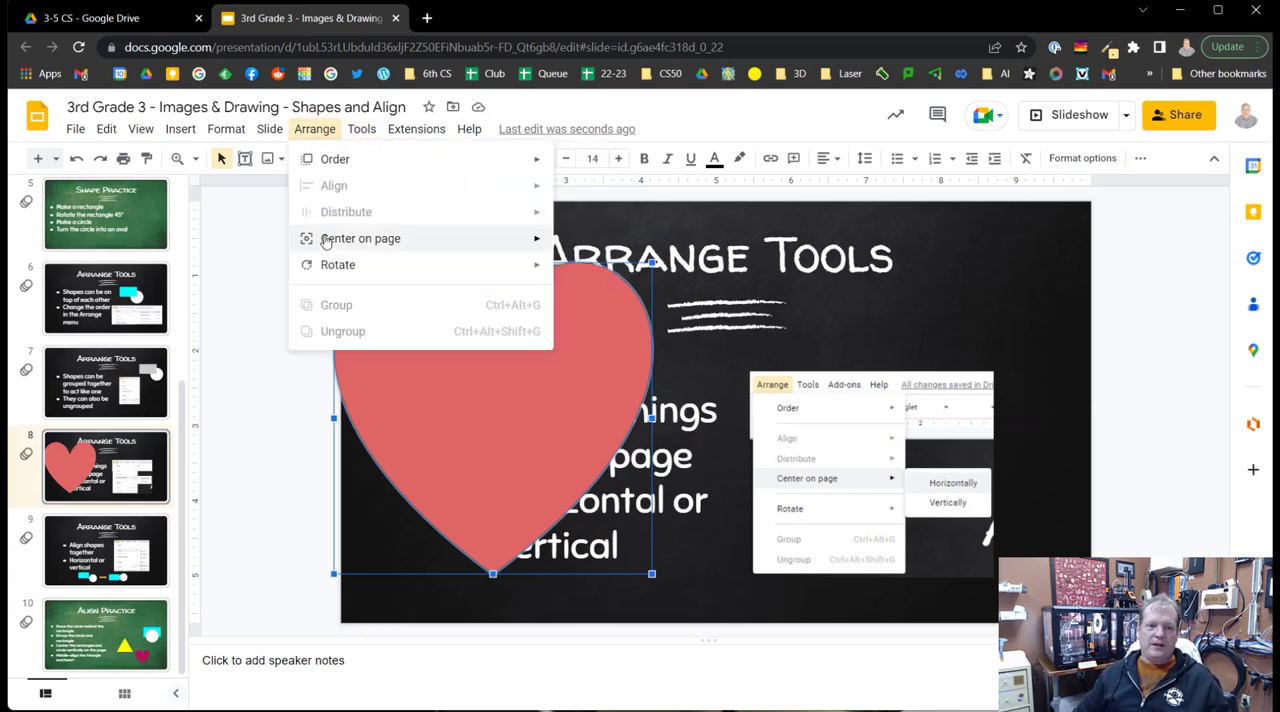
mouse_move(360, 238)
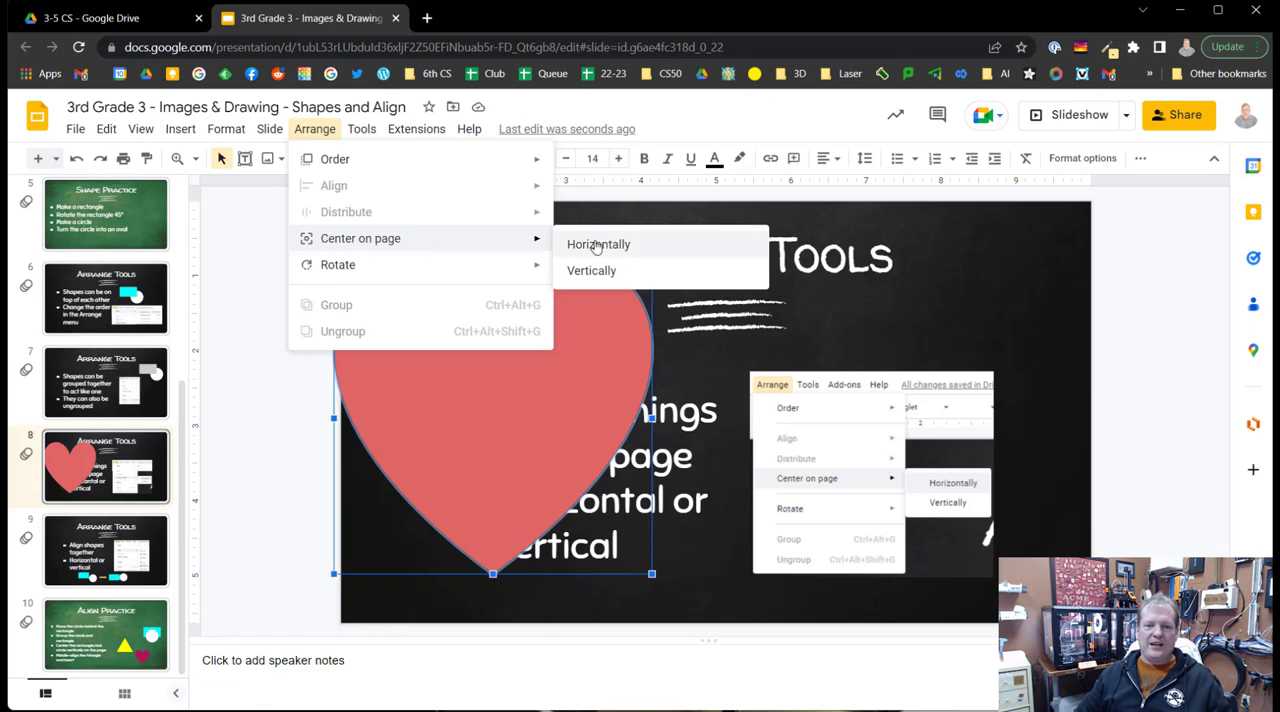
left_click(598, 244)
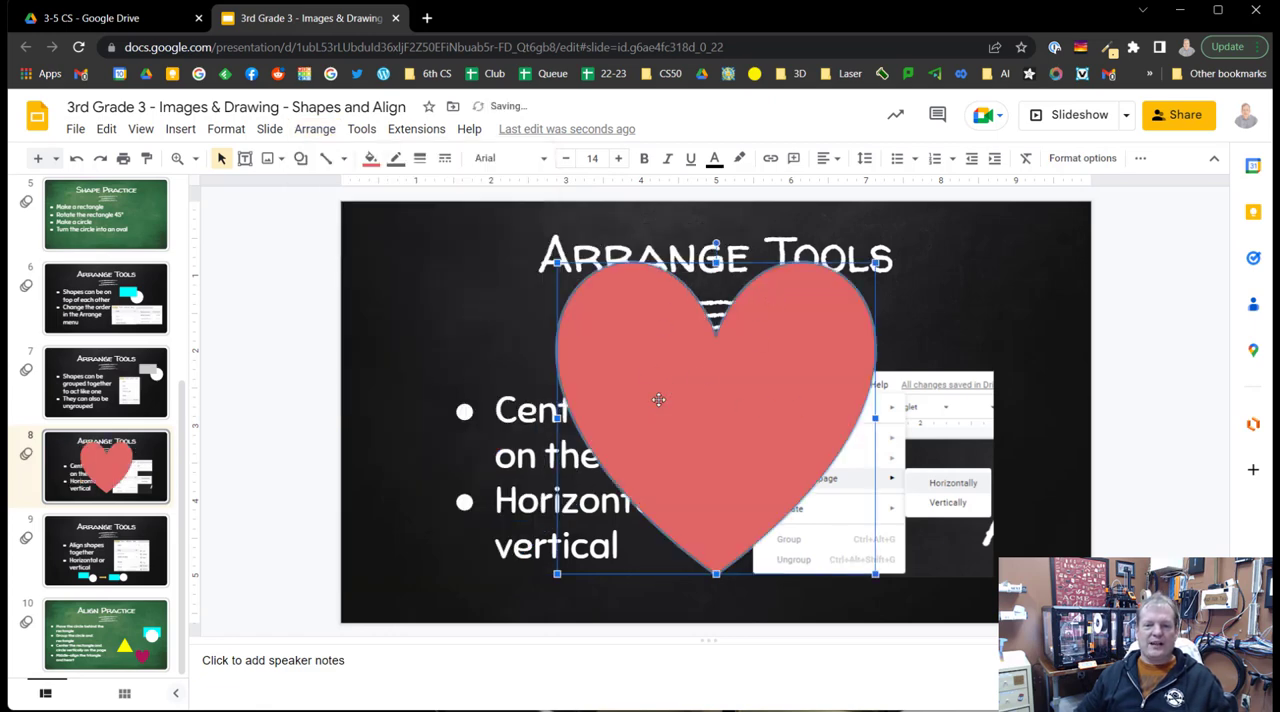
right_click(658, 400)
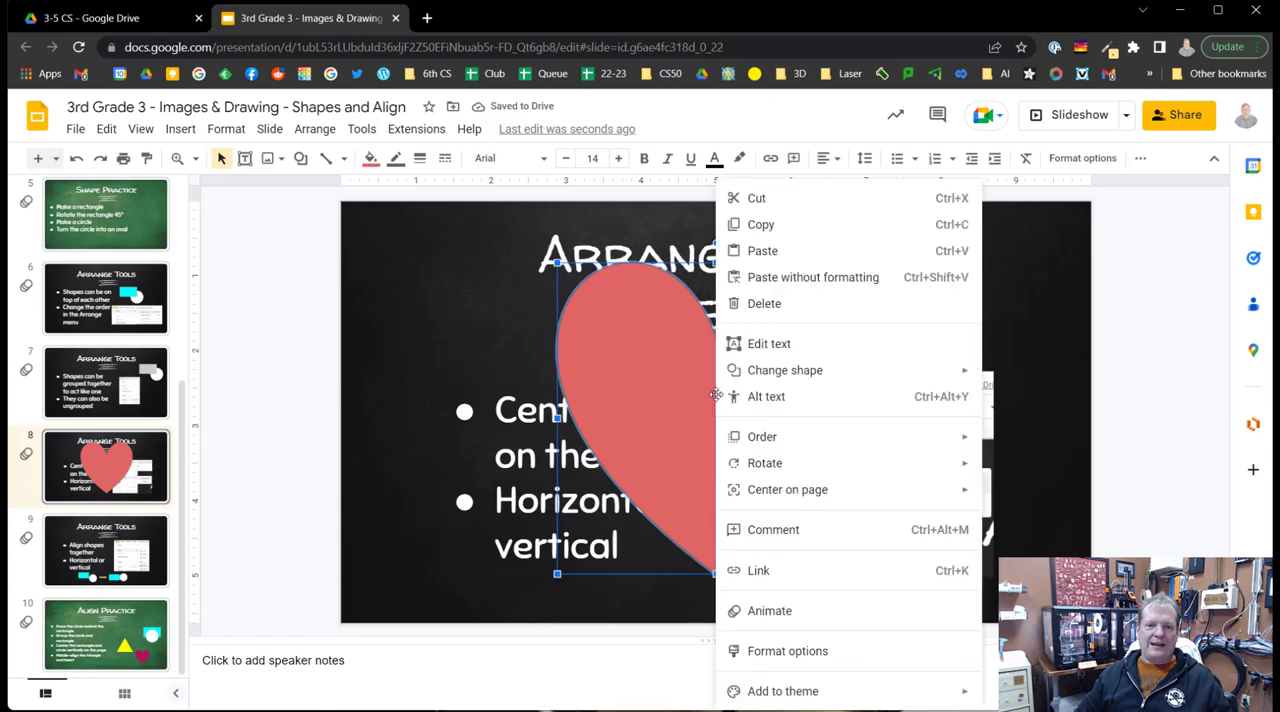
mouse_move(876, 500)
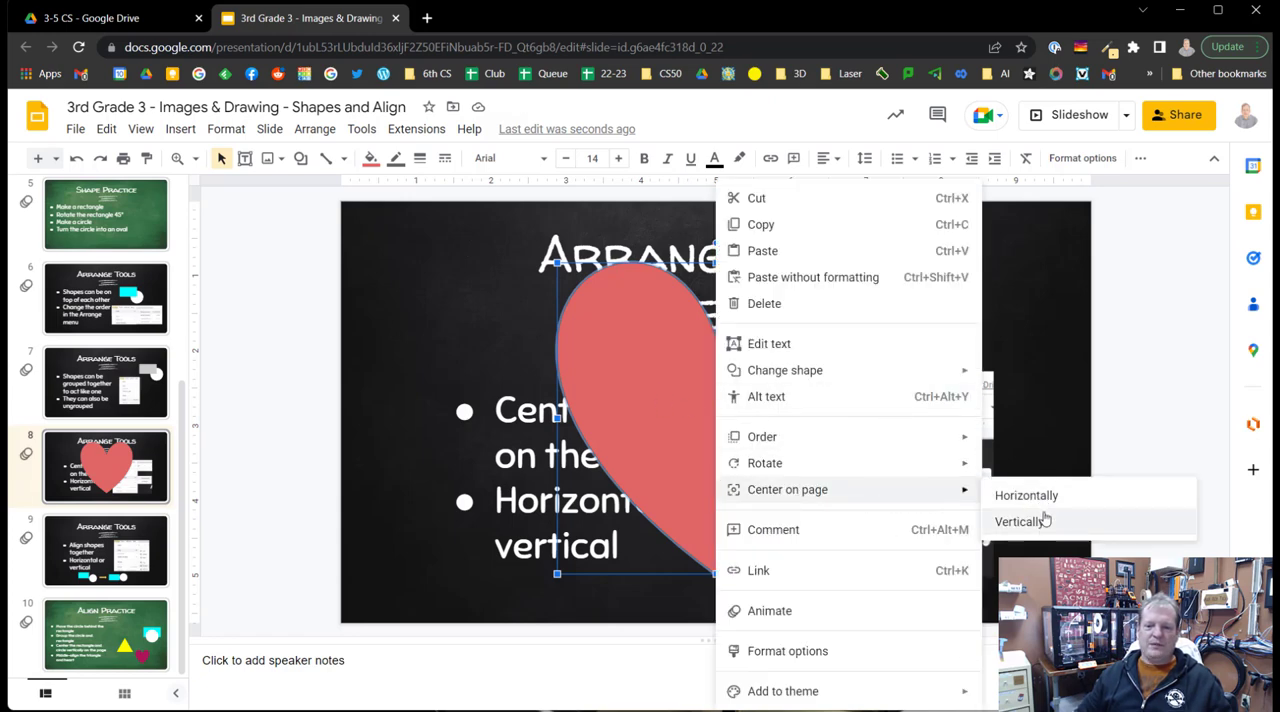
left_click(1026, 496)
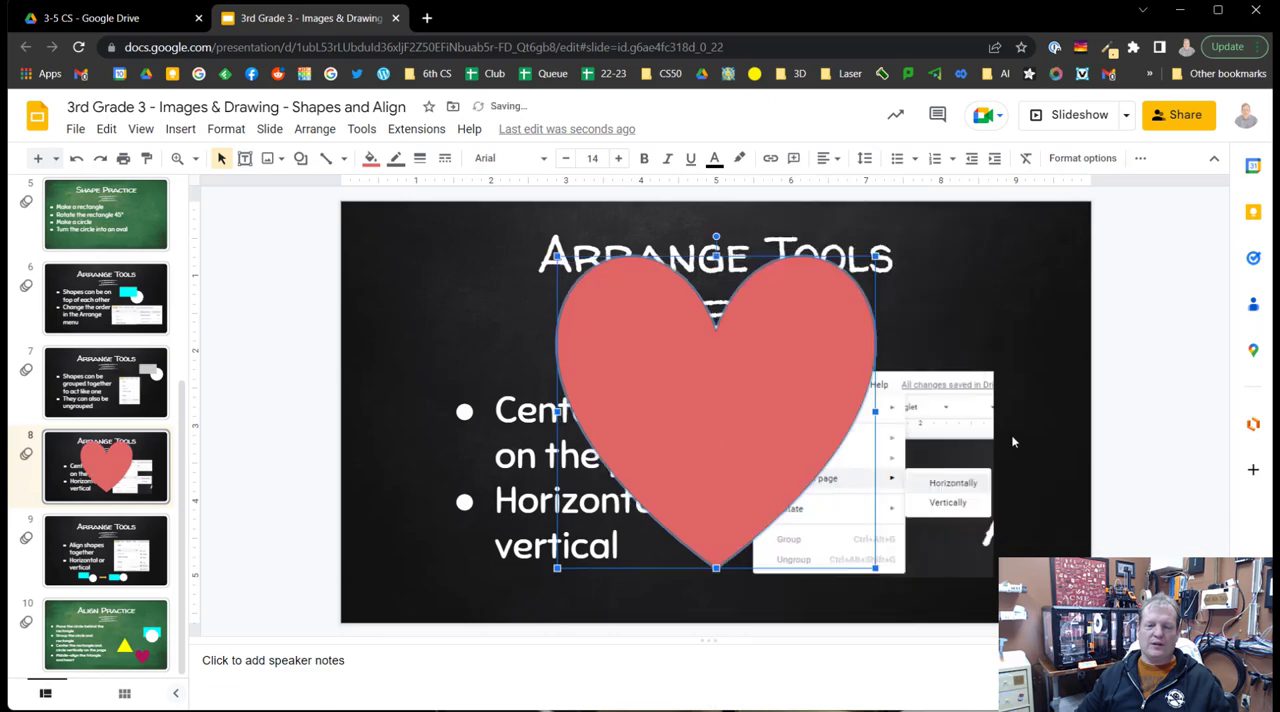
Select the heart again and delete it from the slide
left_click(680, 388)
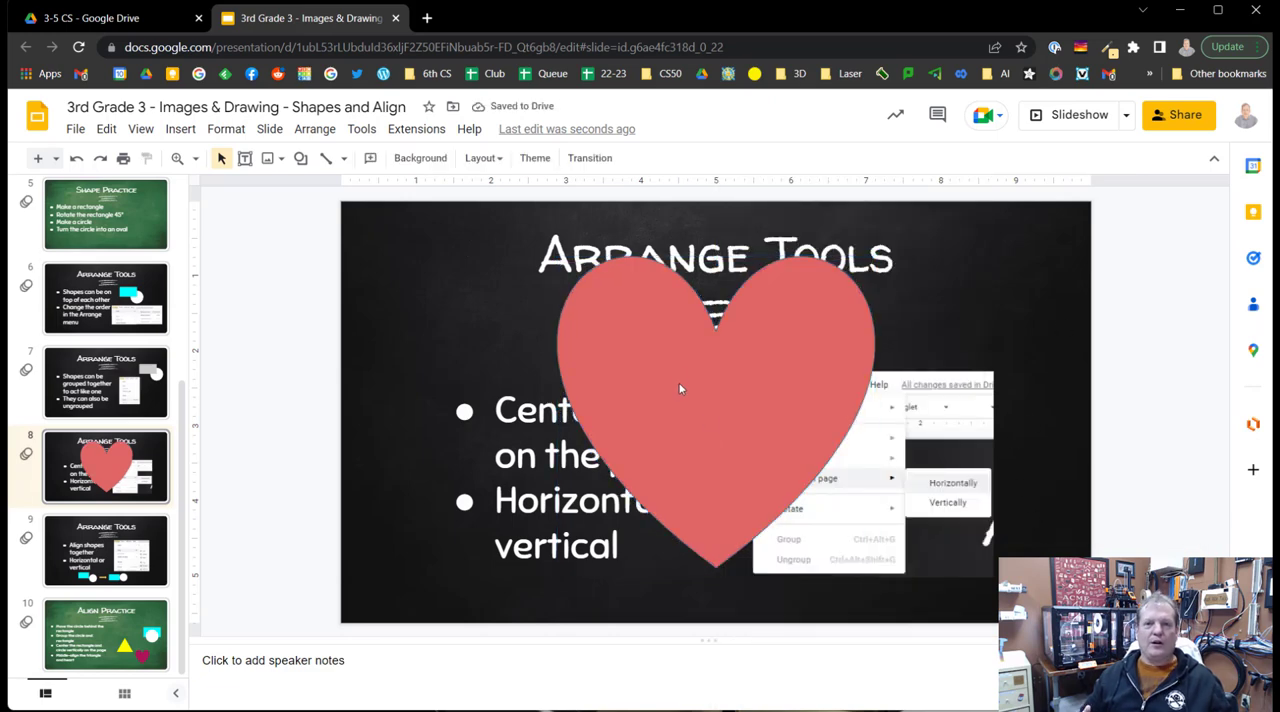
left_click(680, 388)
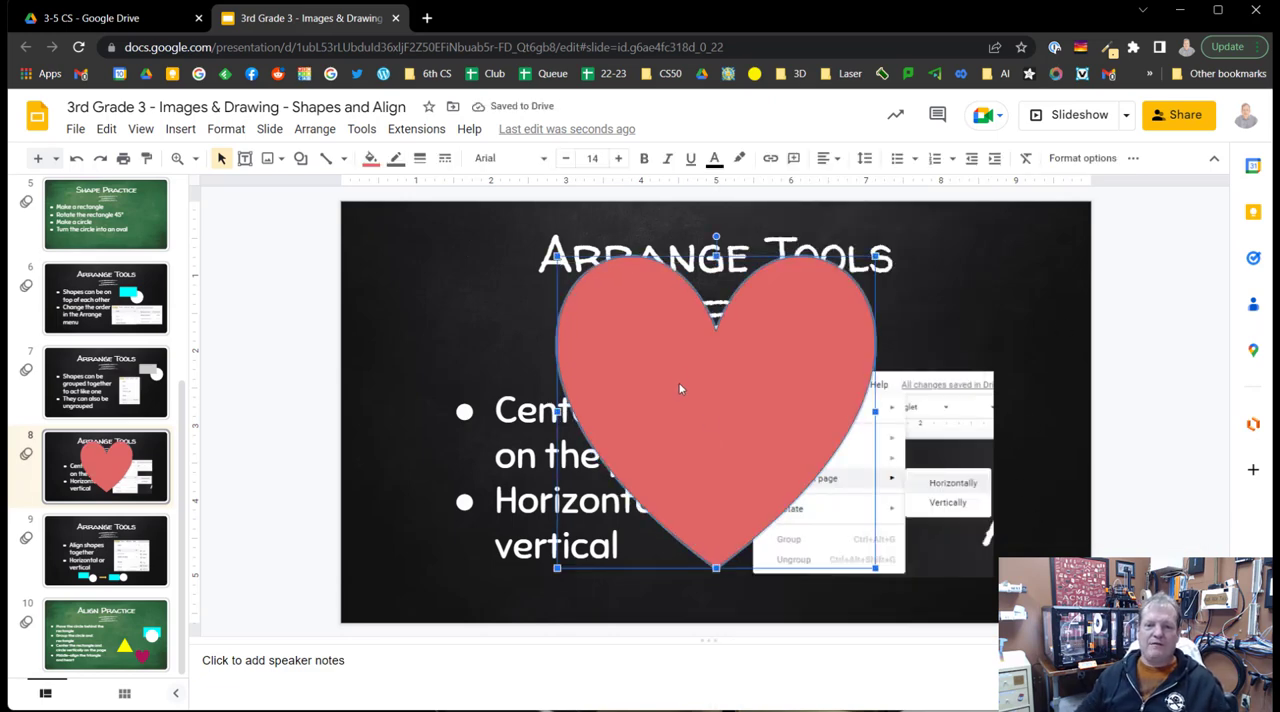
key("Delete")
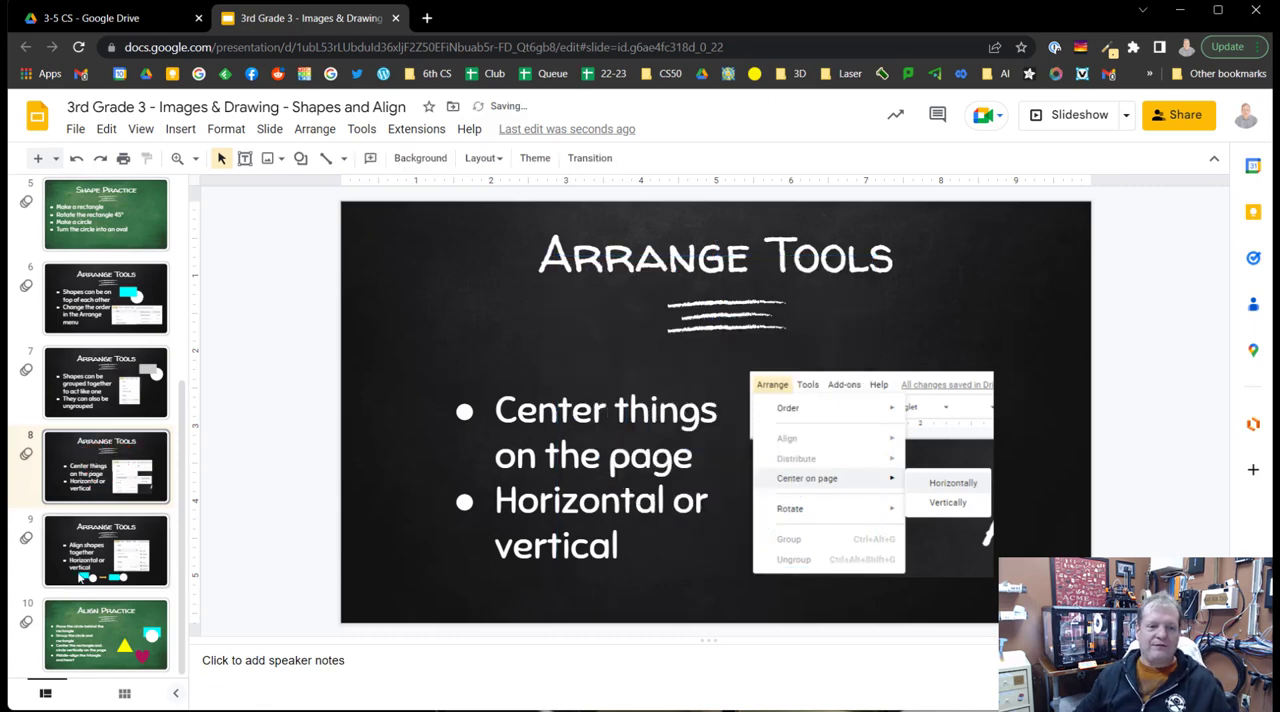
On the Align shapes slide, align the cyan rectangle and white circle vertically by their middles
left_click(104, 558)
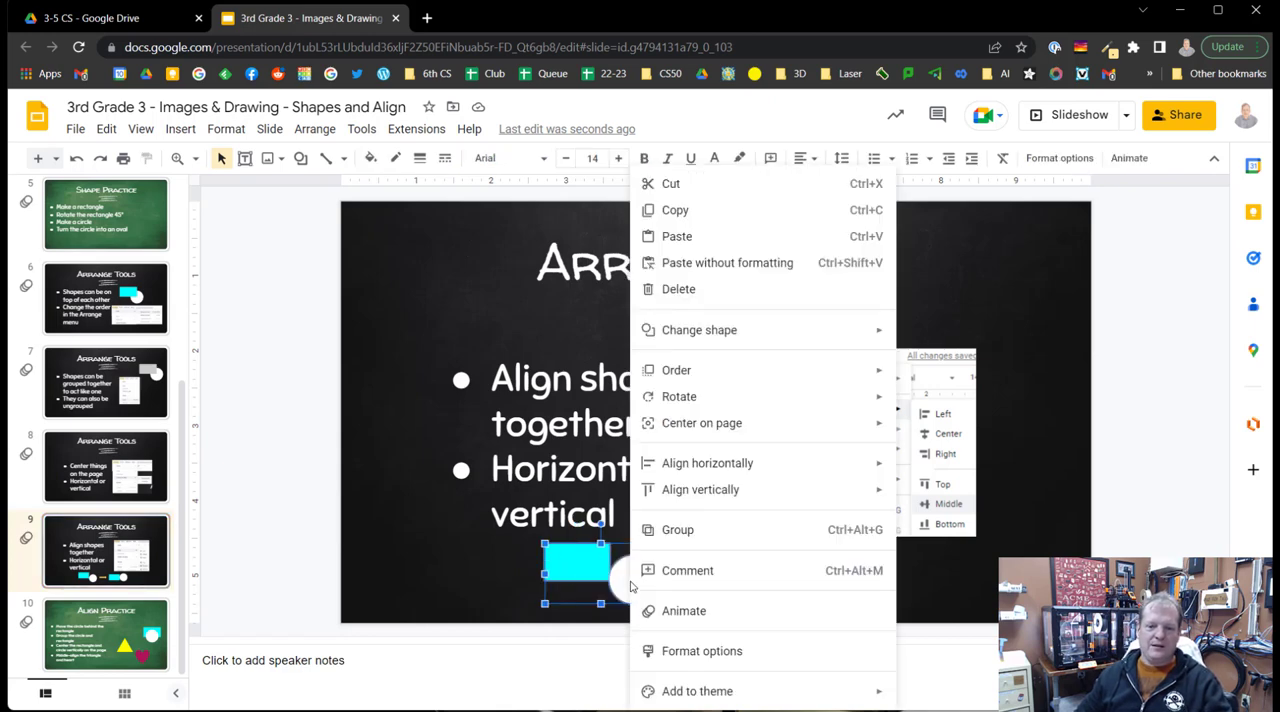
mouse_move(688, 578)
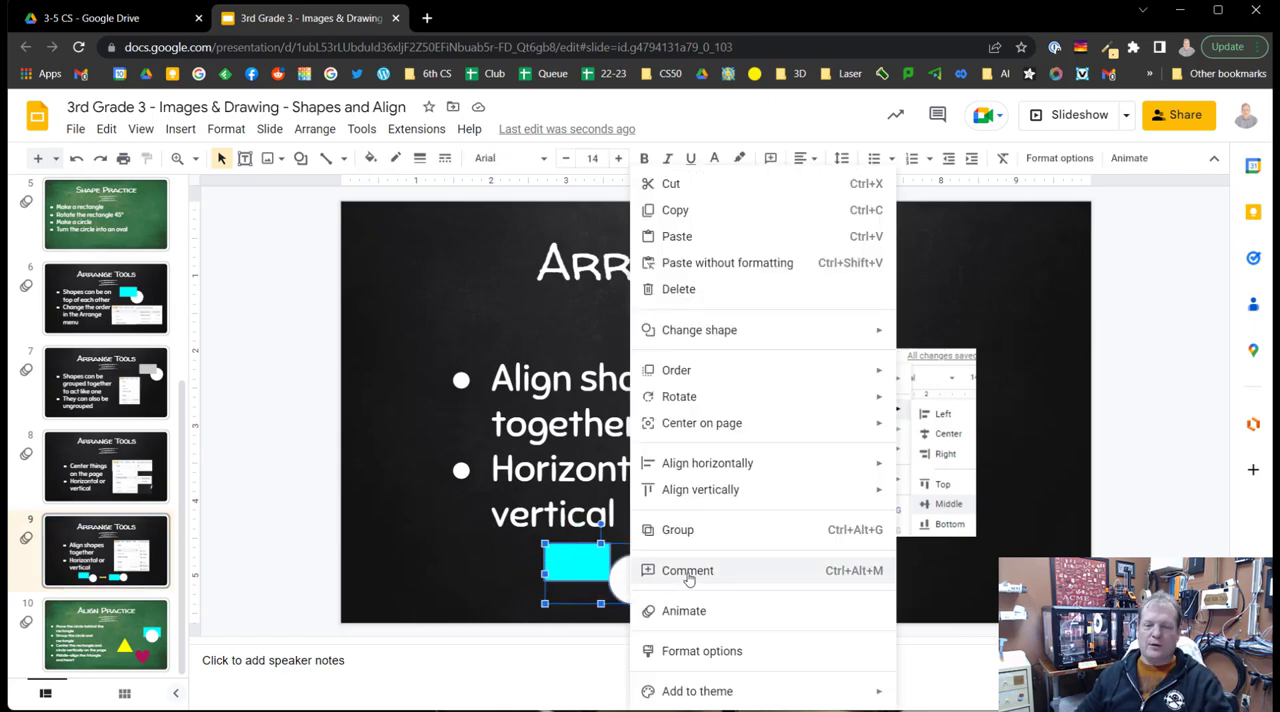
mouse_move(708, 464)
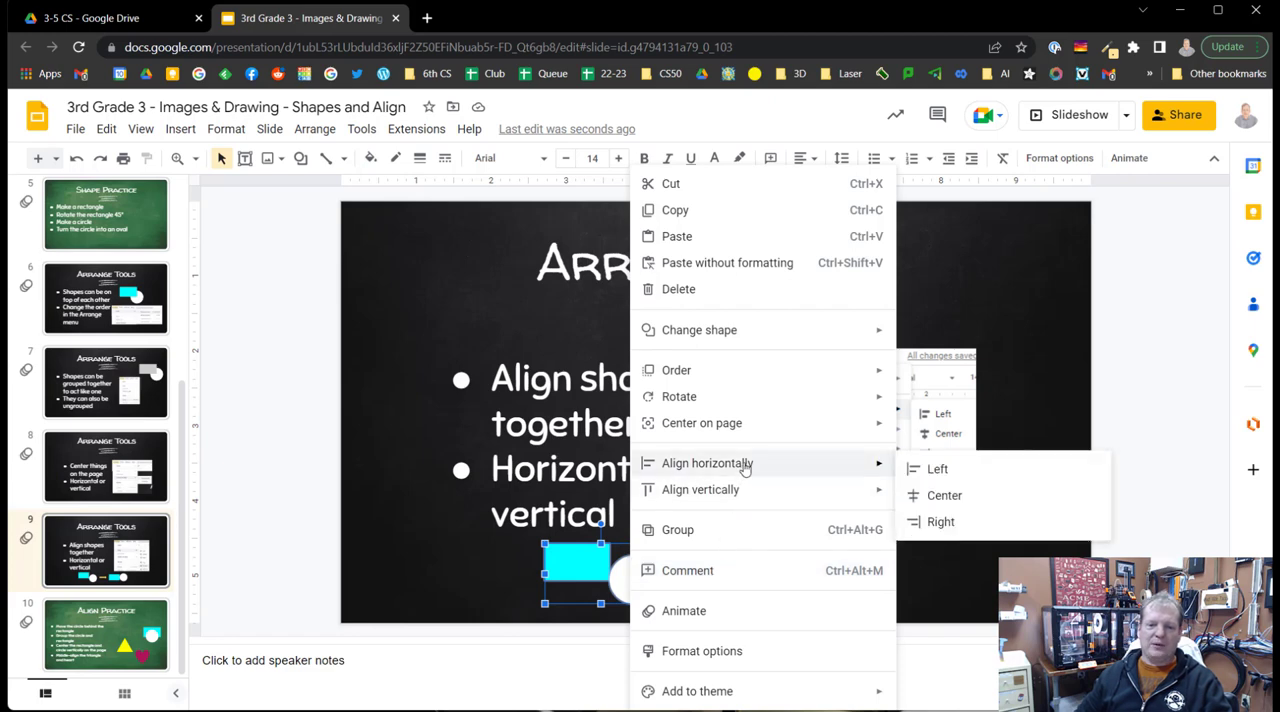
mouse_move(700, 490)
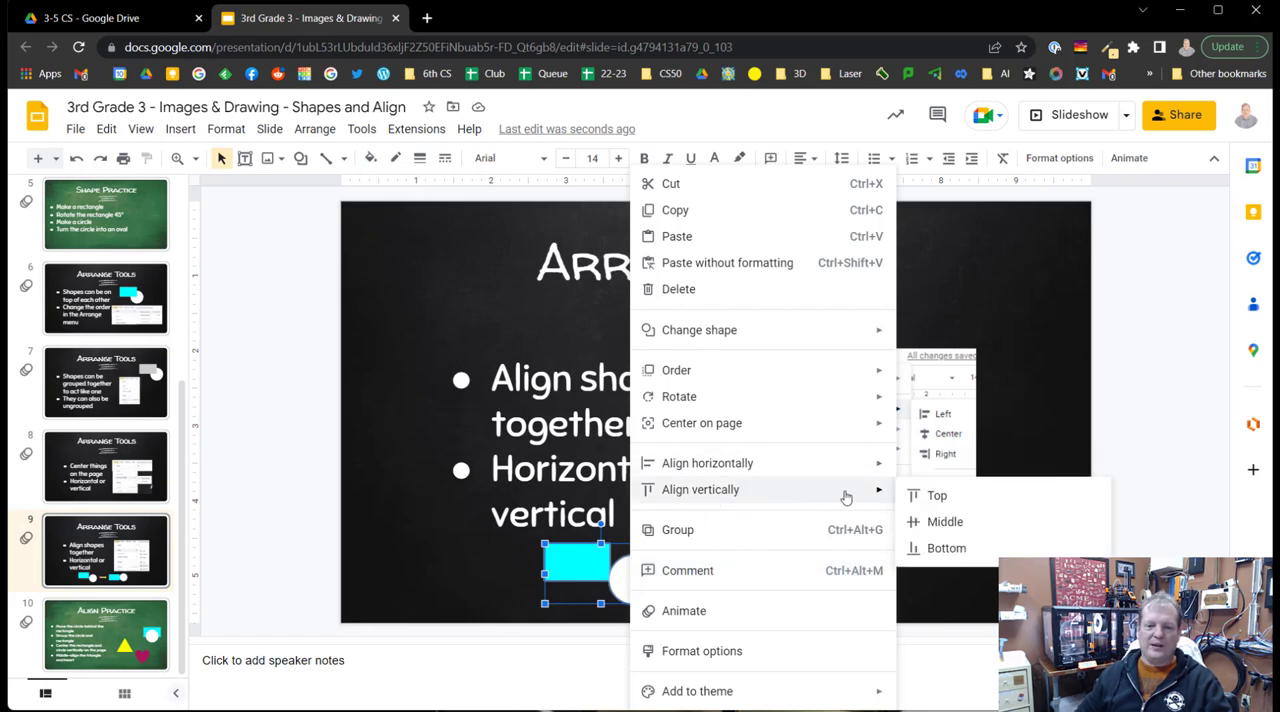
mouse_move(924, 496)
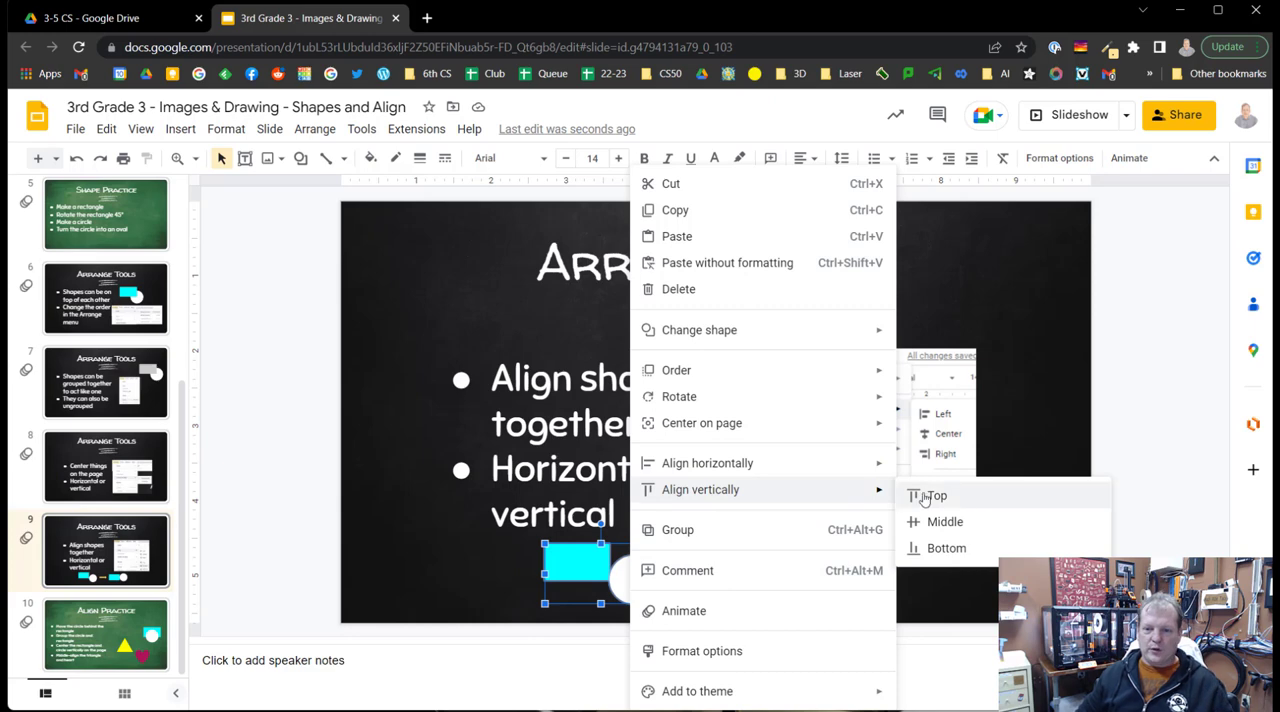
mouse_move(944, 522)
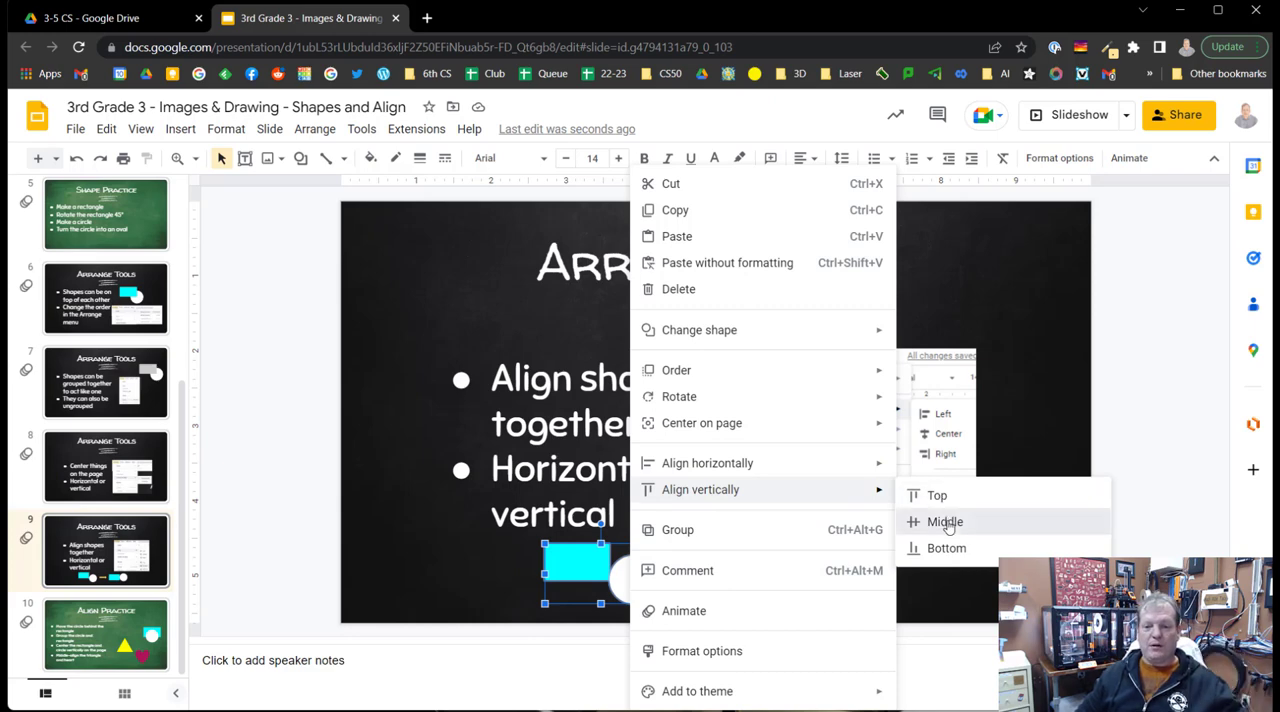
left_click(944, 522)
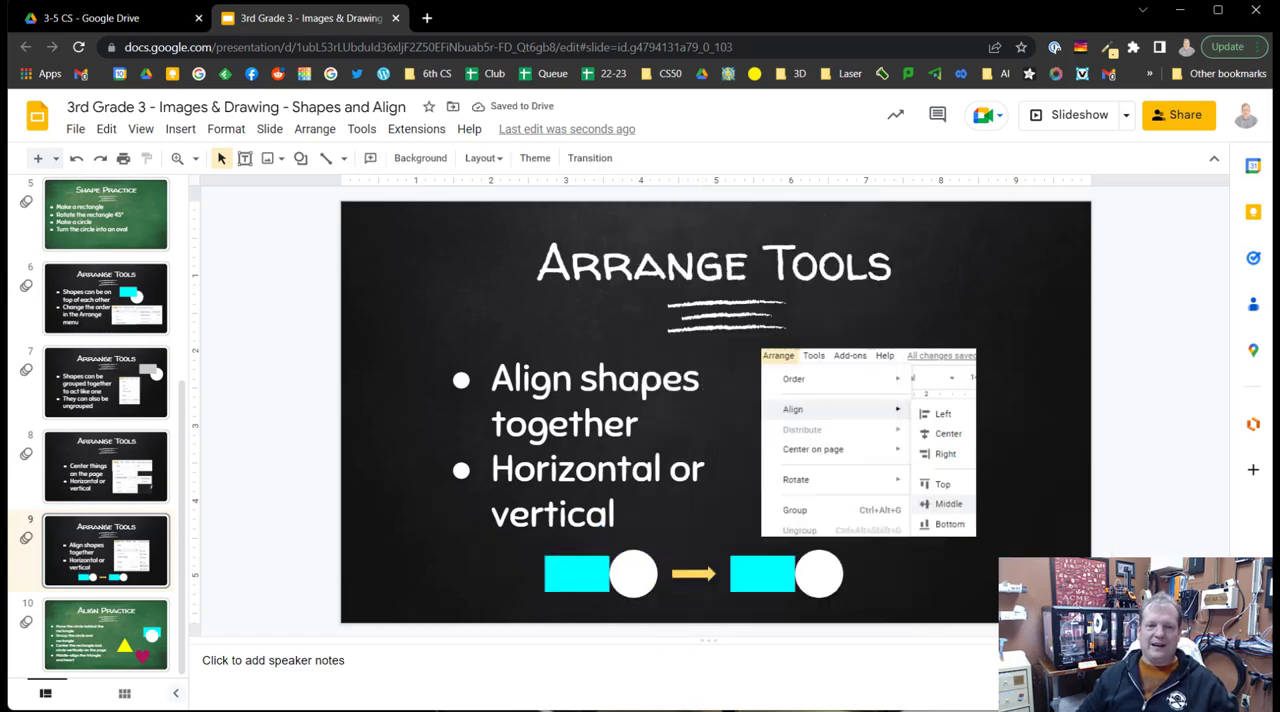
left_click(104, 628)
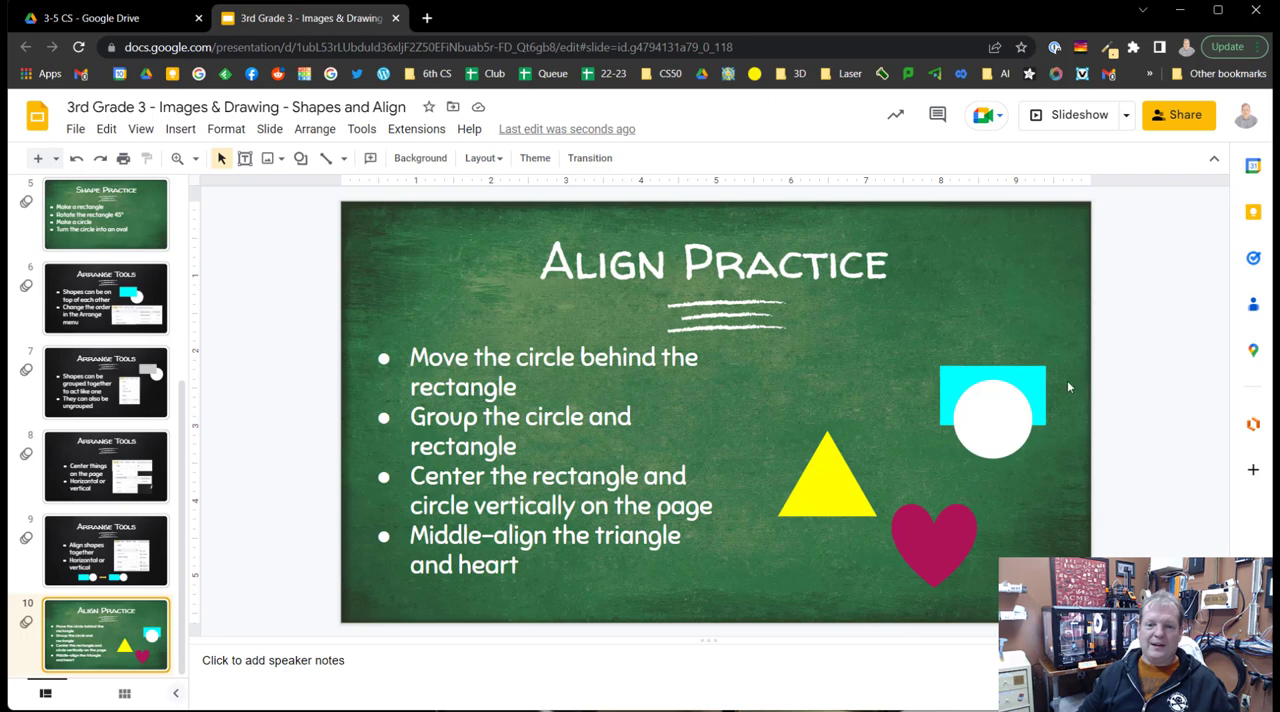
mouse_move(1008, 380)
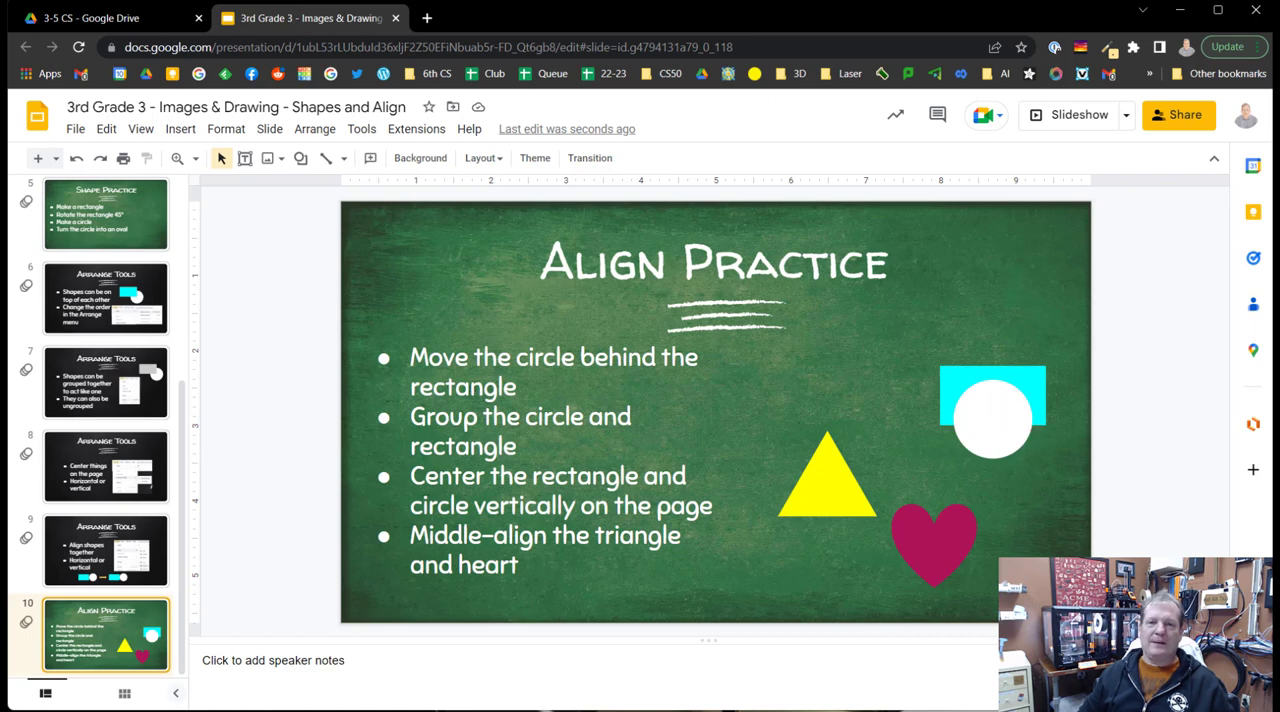
mouse_move(822, 496)
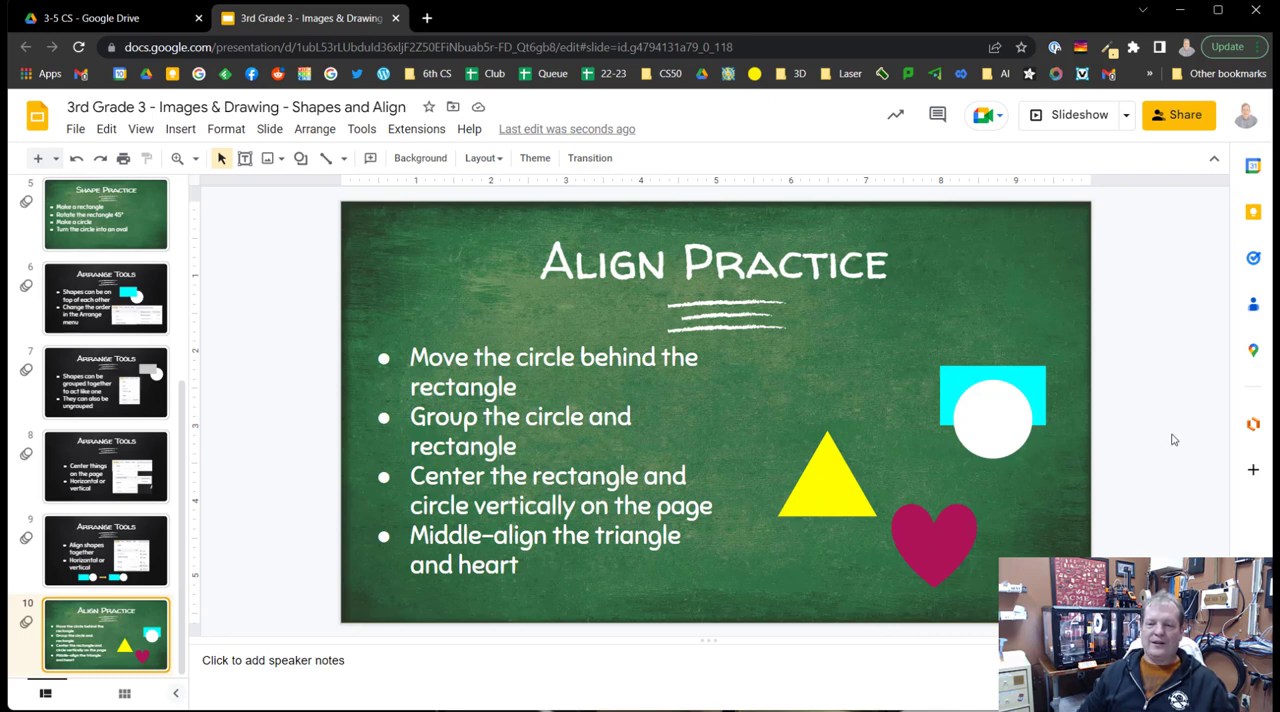
mouse_move(1156, 472)
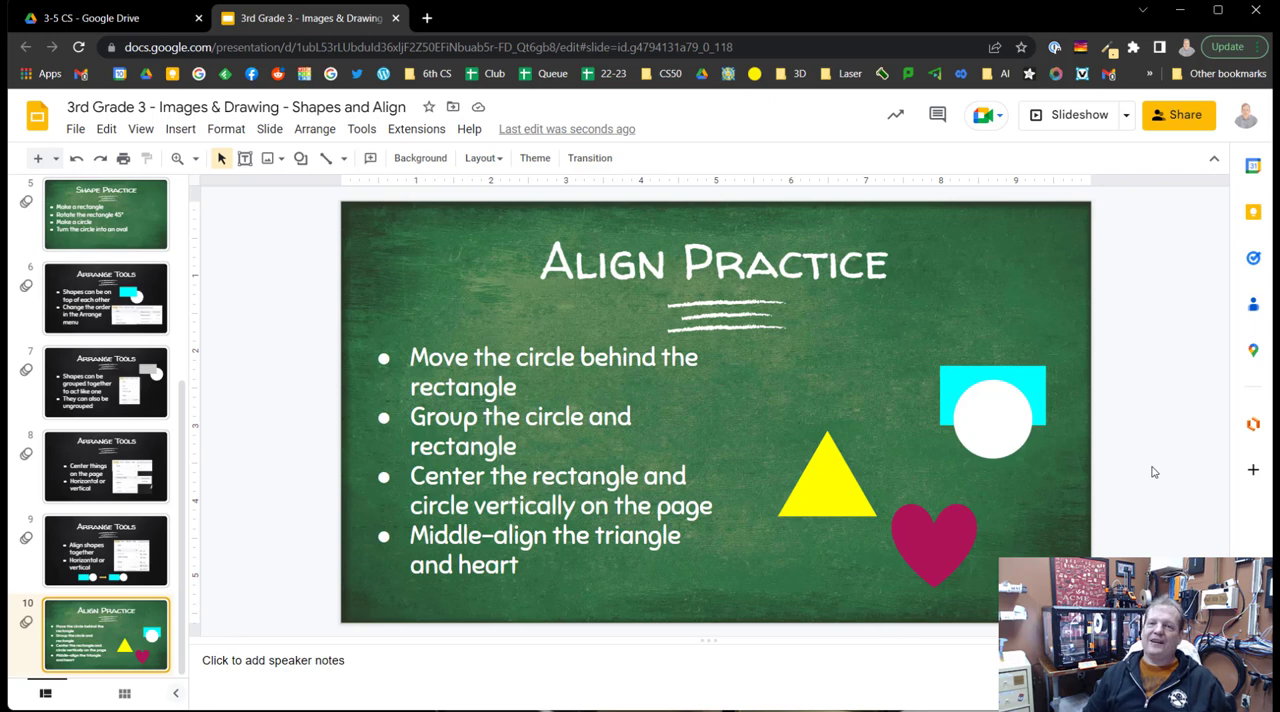